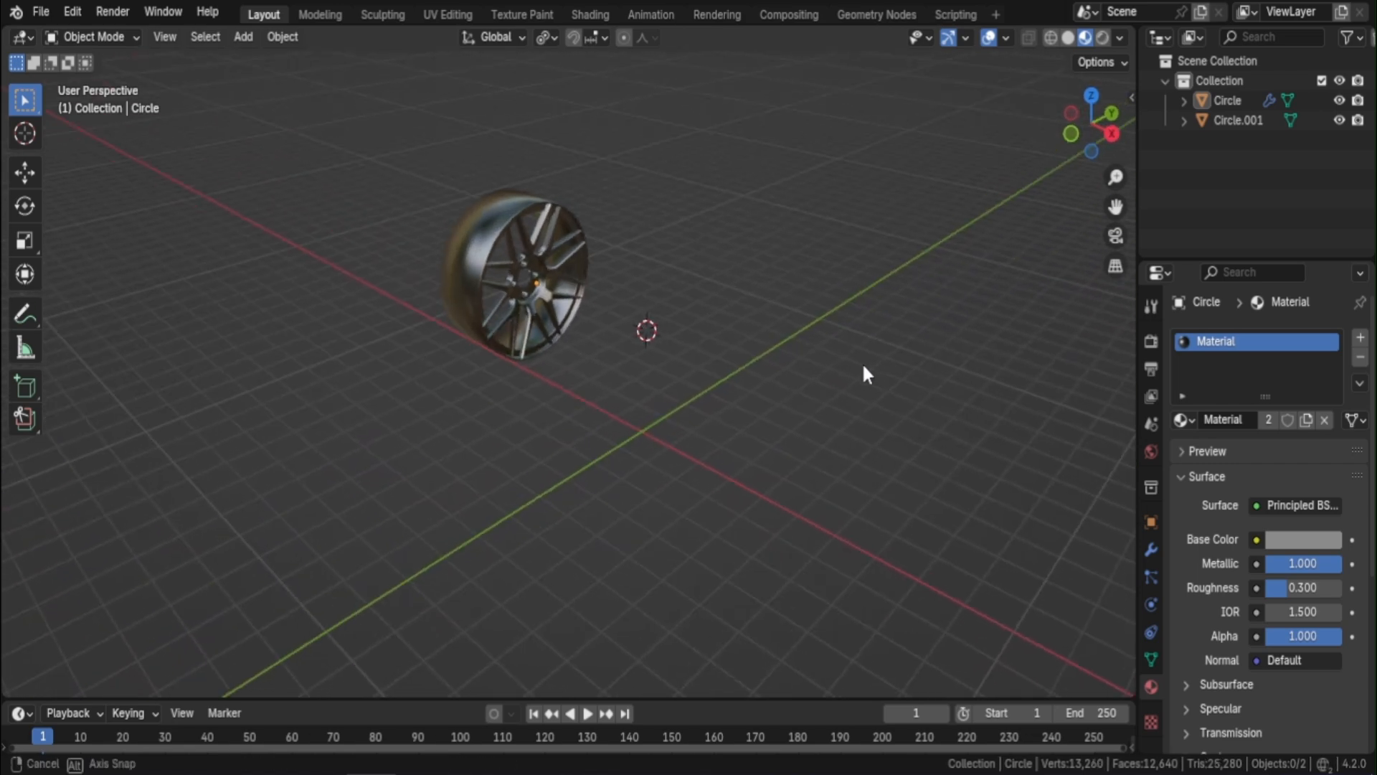
# Step: Add a new circle over the hub, viewed straight from the rim's side, and begin editing it
pyautogui.moveTo(865, 374); pyautogui.dragTo(803, 315)
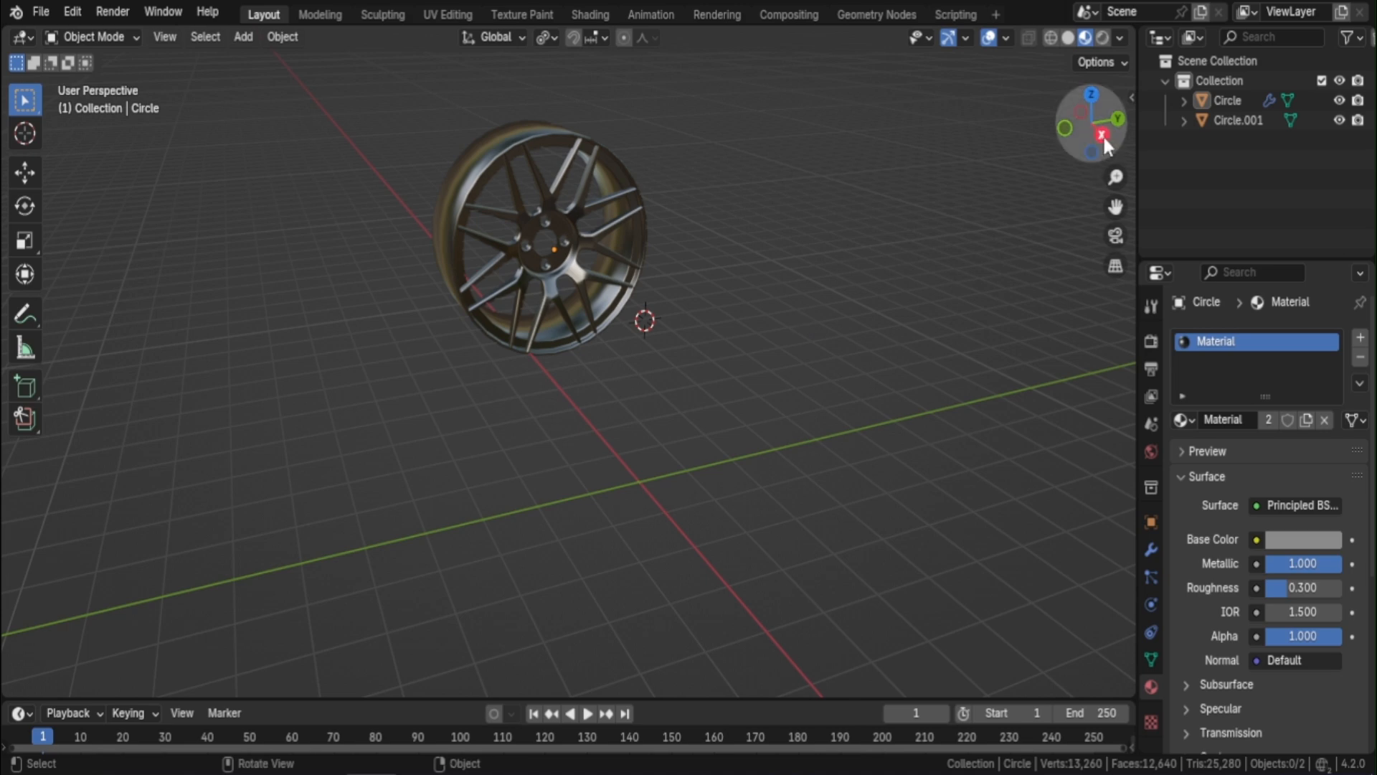
pyautogui.click(1099, 135)
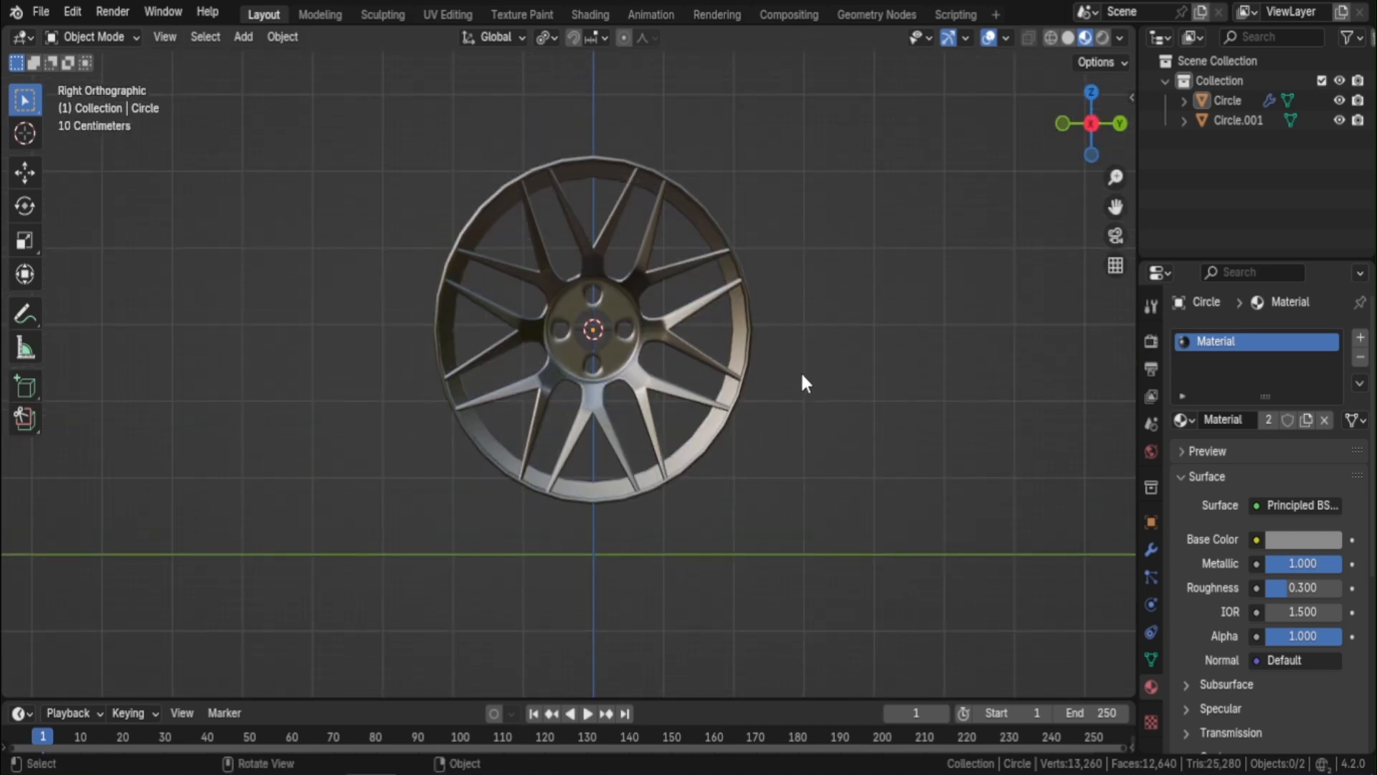
pyautogui.click(242, 37)
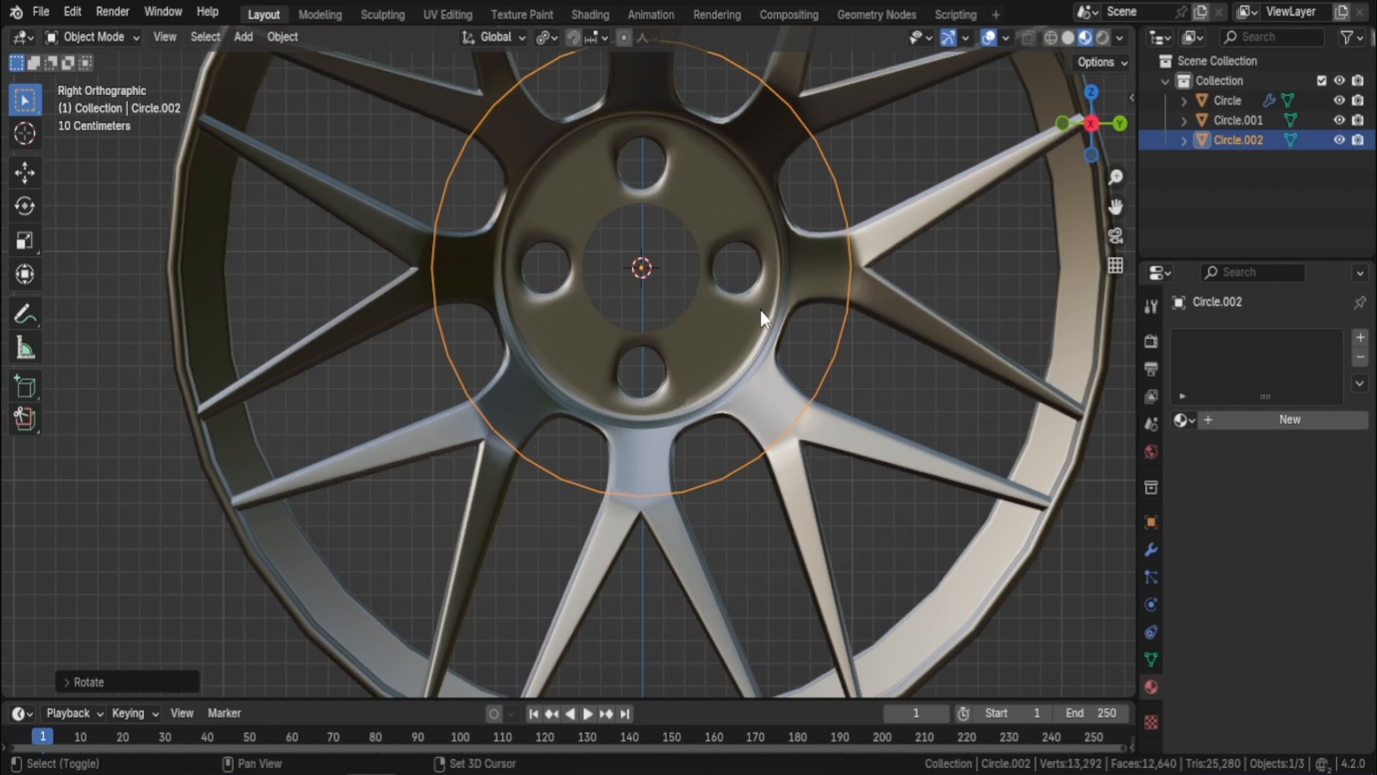
pyautogui.press('Tab')
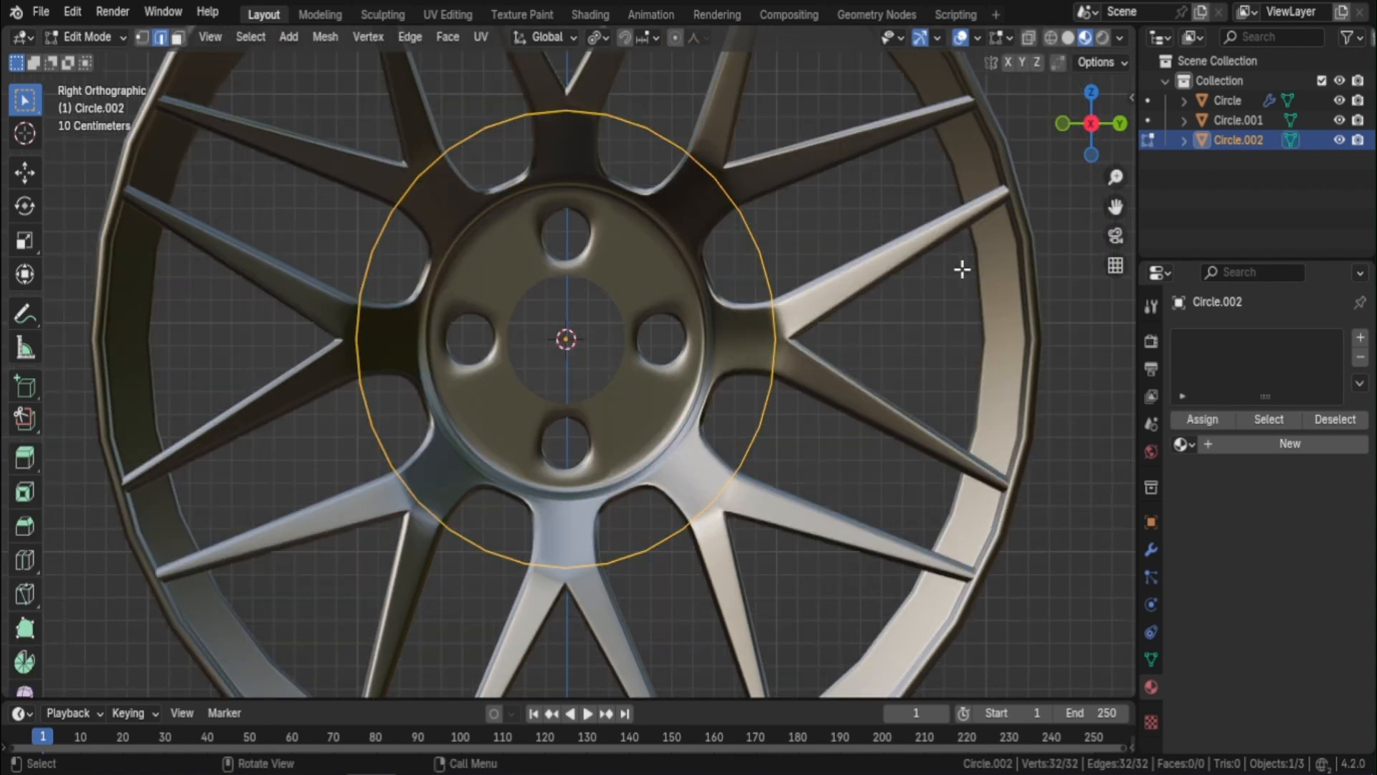
# Step: Delete most of the circle's vertices, leaving a short three-vertex arc on the hub's top edge
pyautogui.press('s')
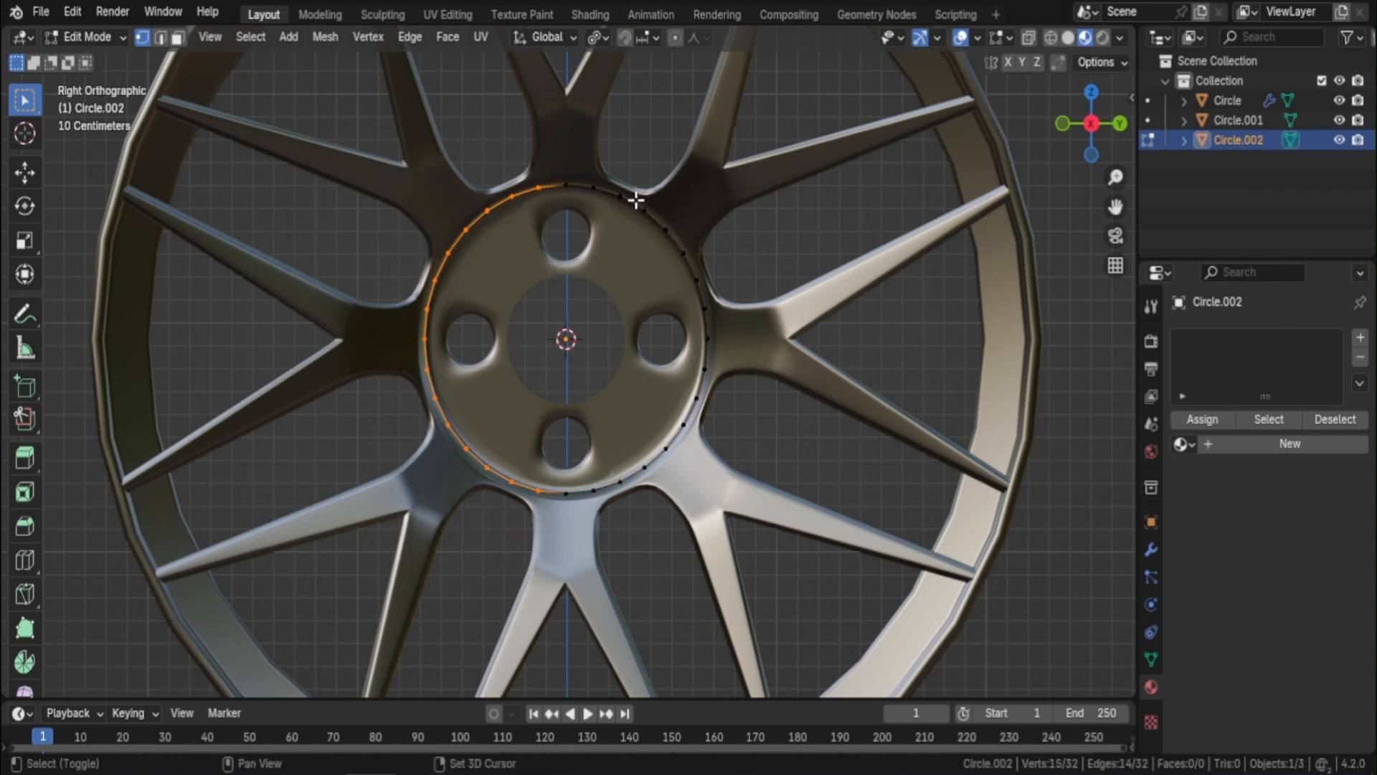
pyautogui.press('X')
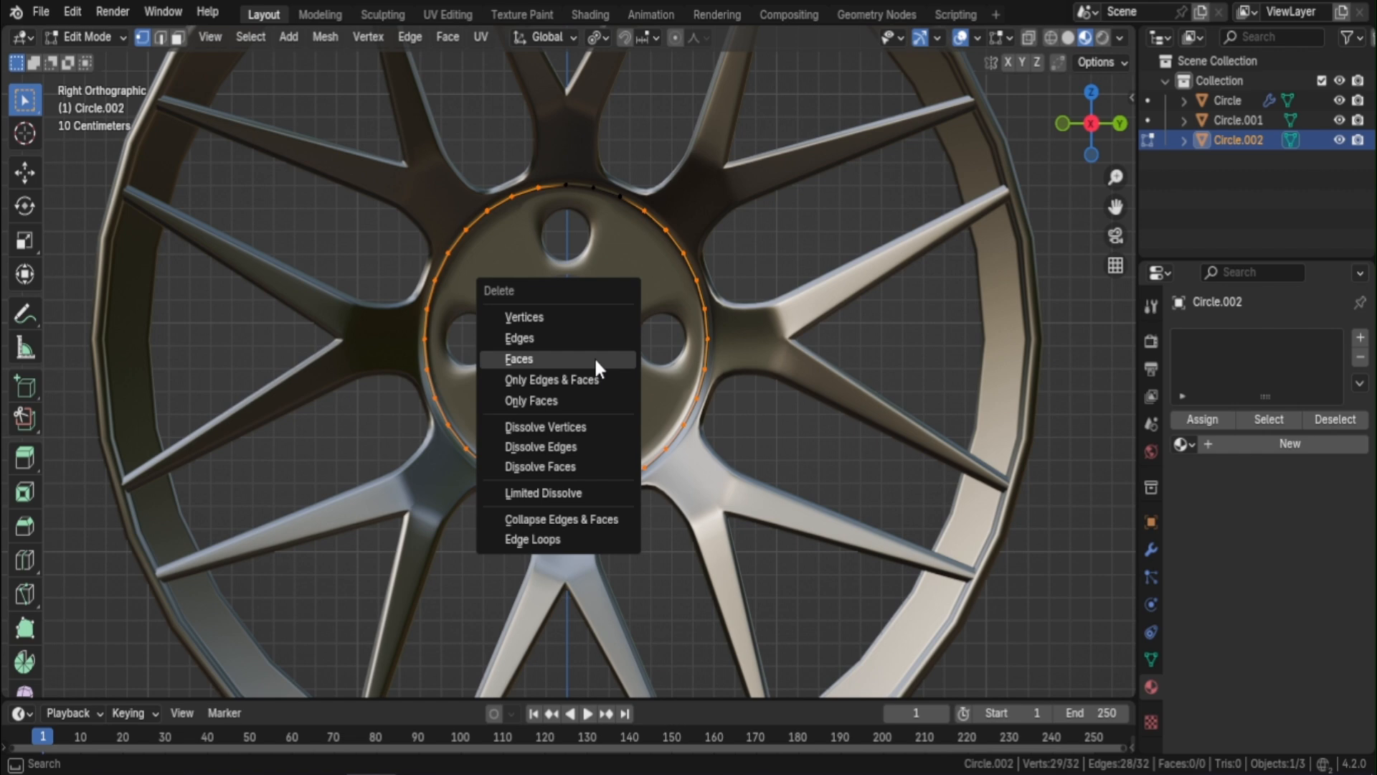
pyautogui.click(520, 359)
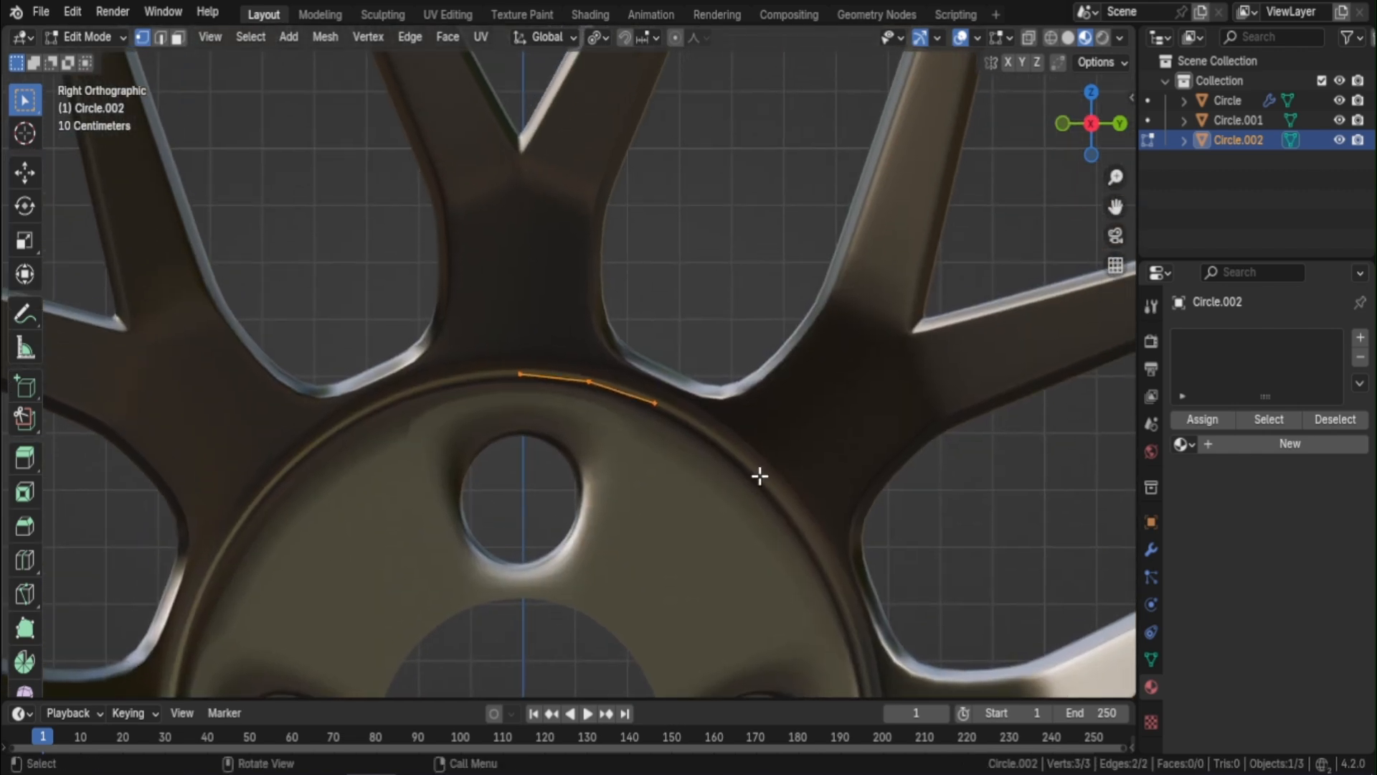
# Step: Extrude the arc into one spoke arm with edge slides, then duplicate and mirror it along Y
pyautogui.press('g')
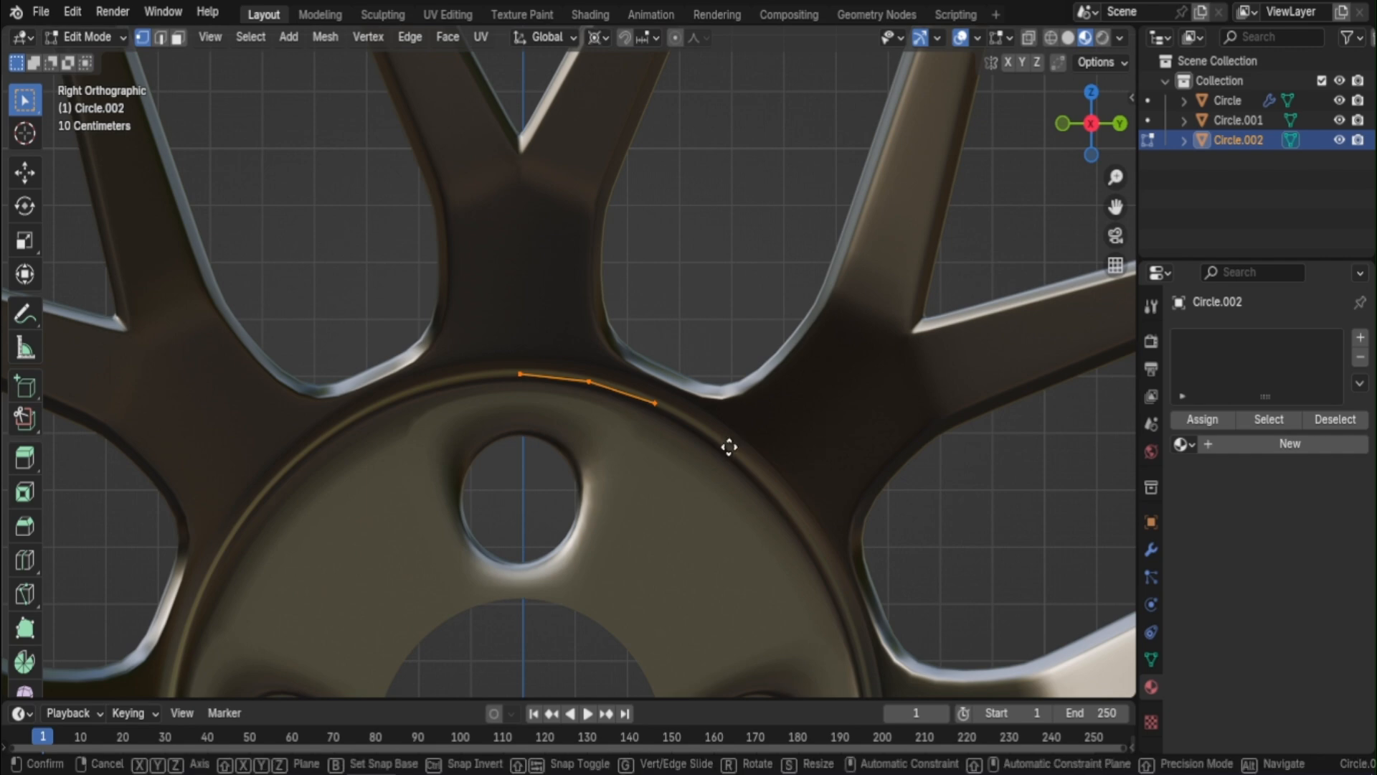
pyautogui.press('s')
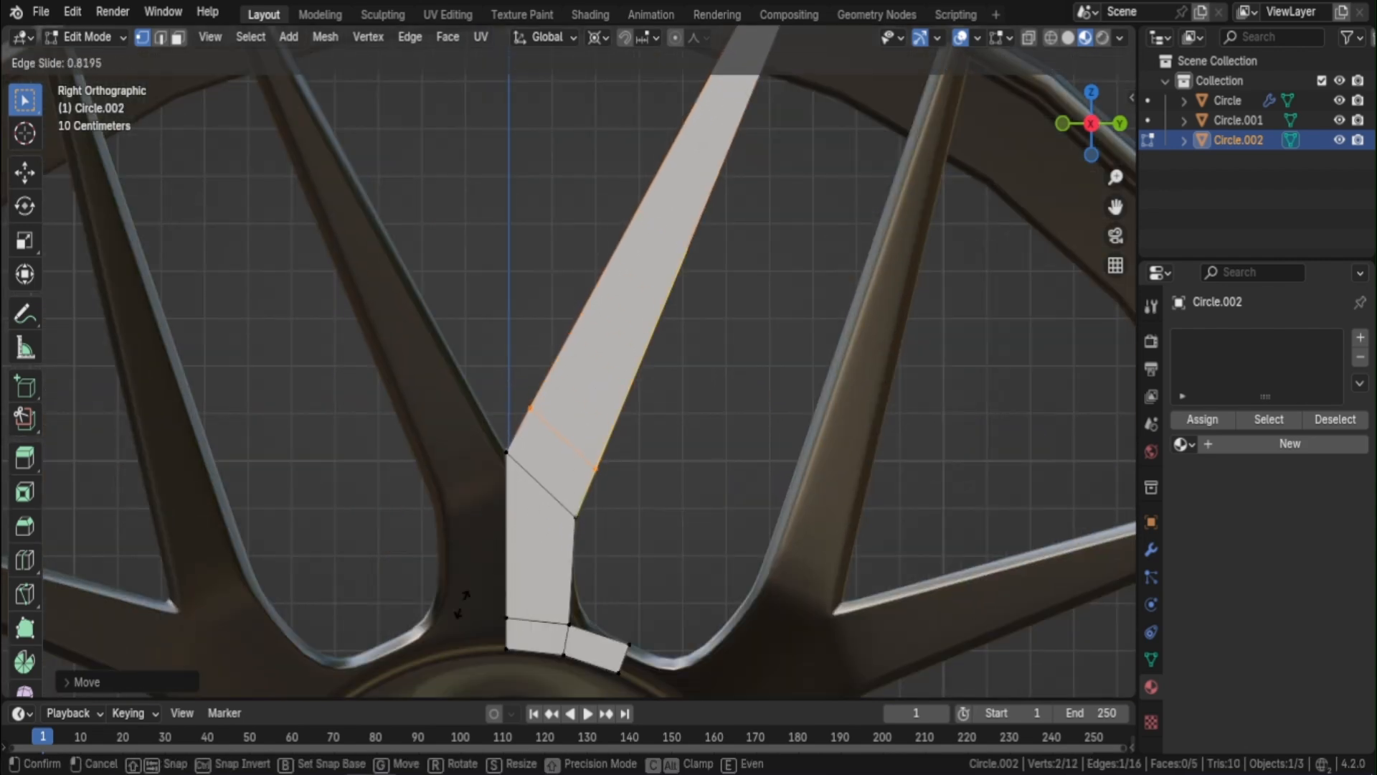
pyautogui.click(588, 442)
pyautogui.write('-1')
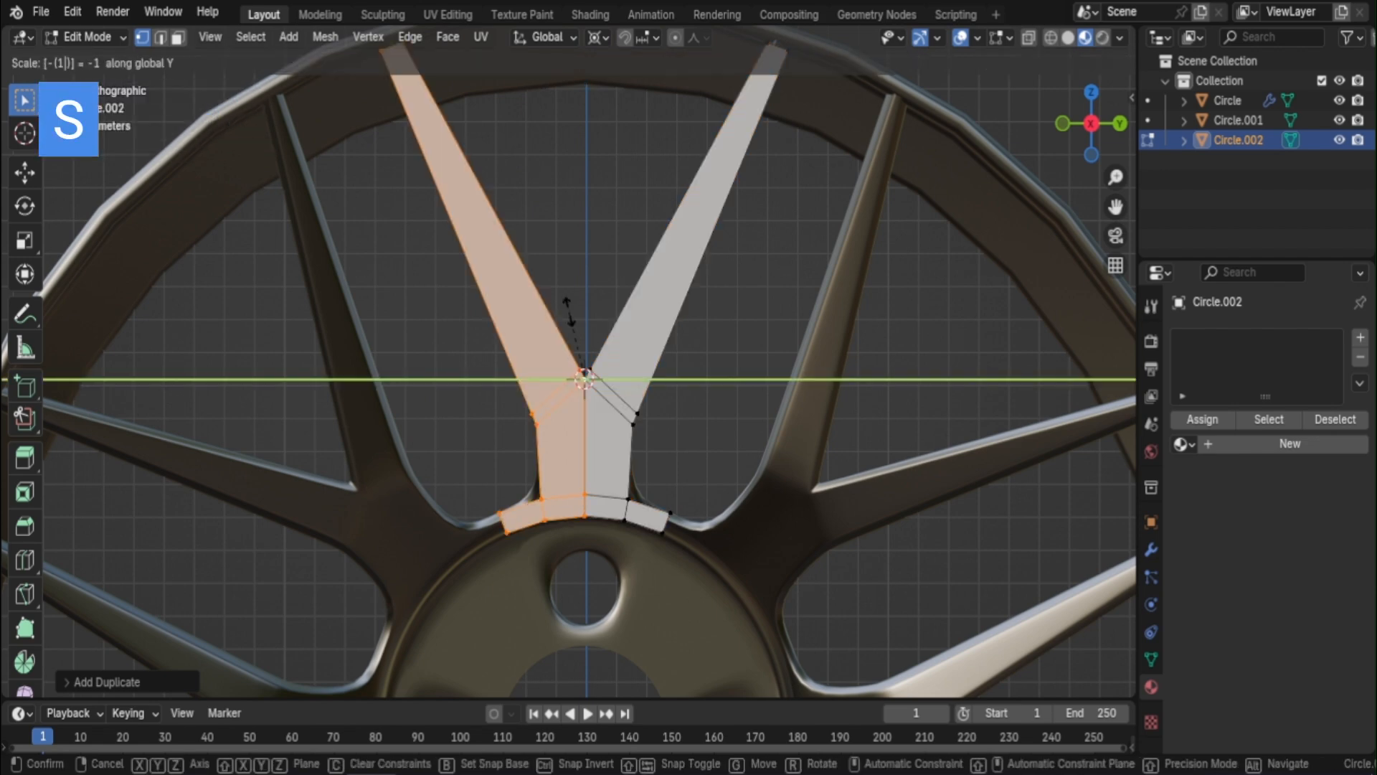
# Step: Confirm the mirror and merge both halves by distance into one Y-spoke, back in Object Mode
pyautogui.press('Return')
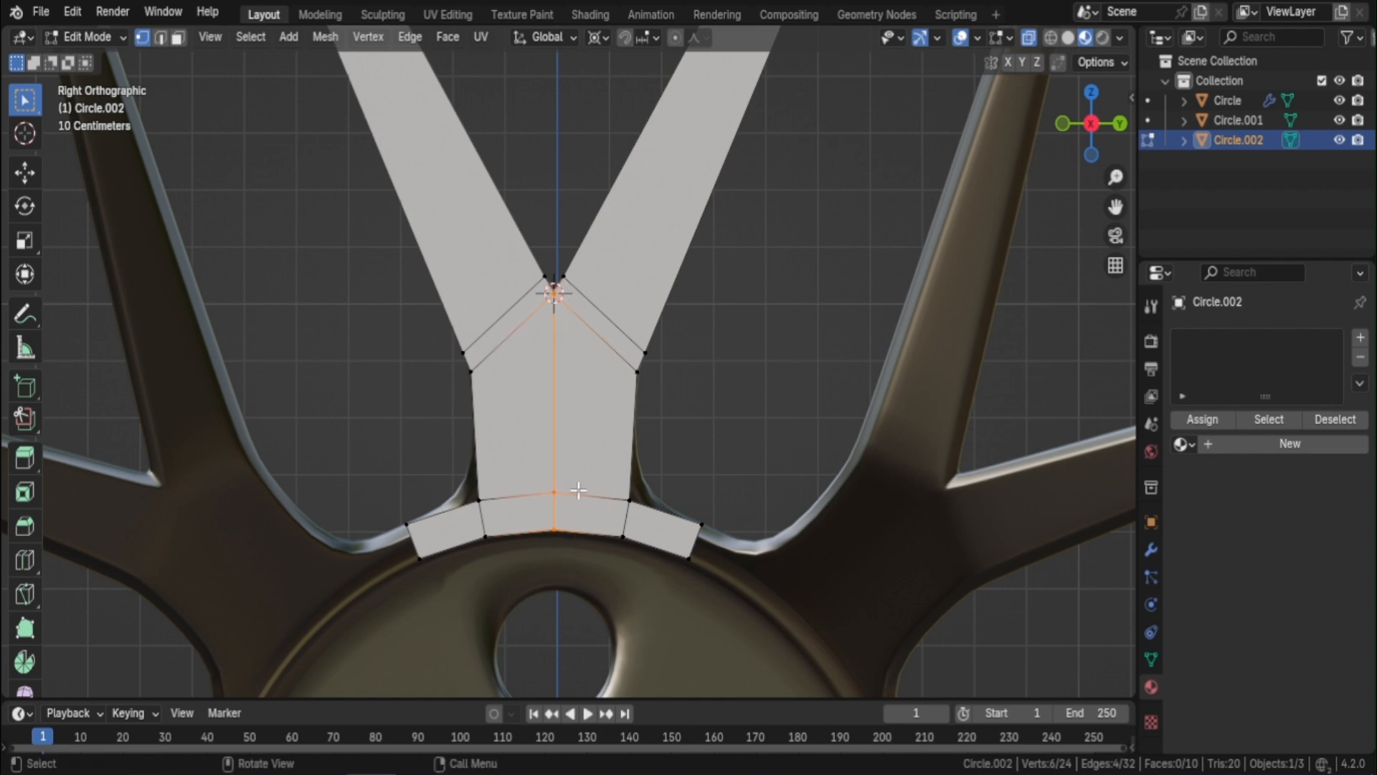
pyautogui.press('M')
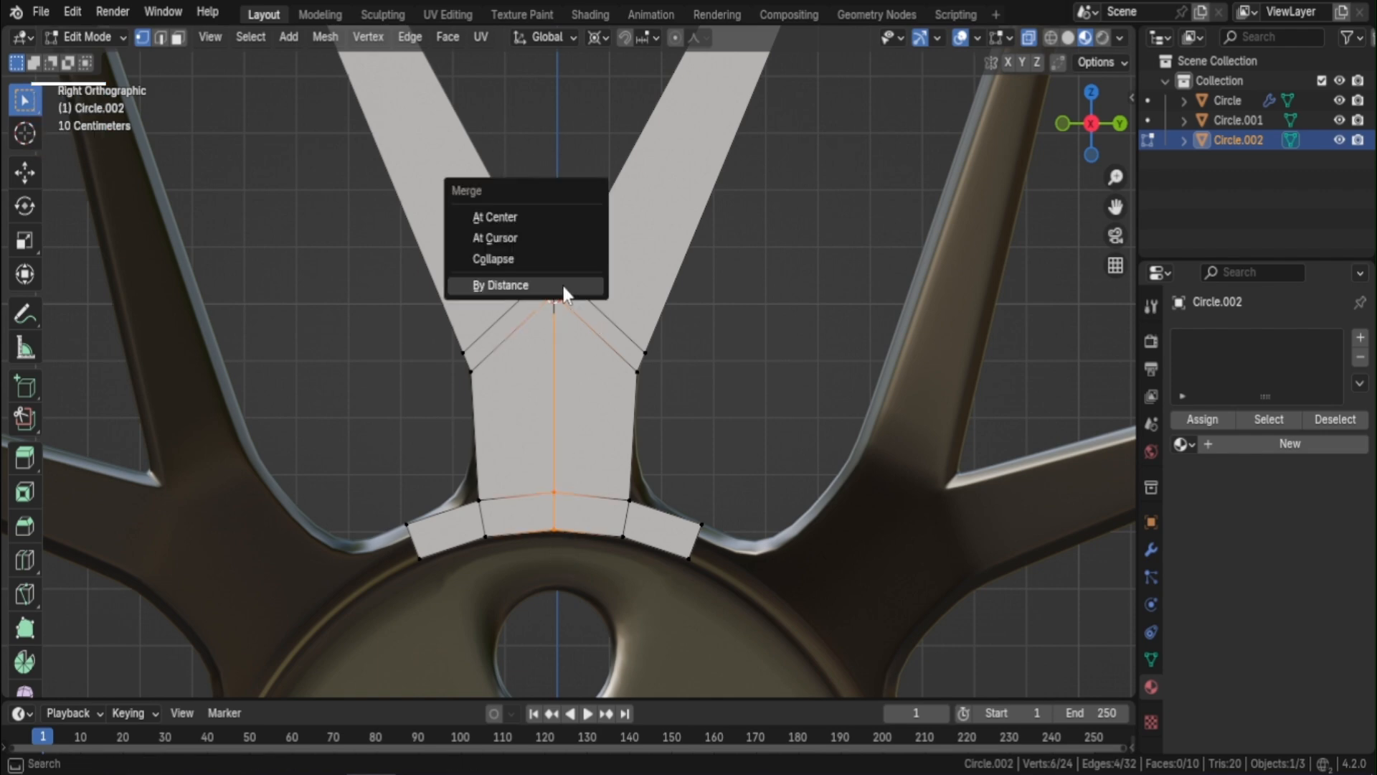
pyautogui.click(502, 286)
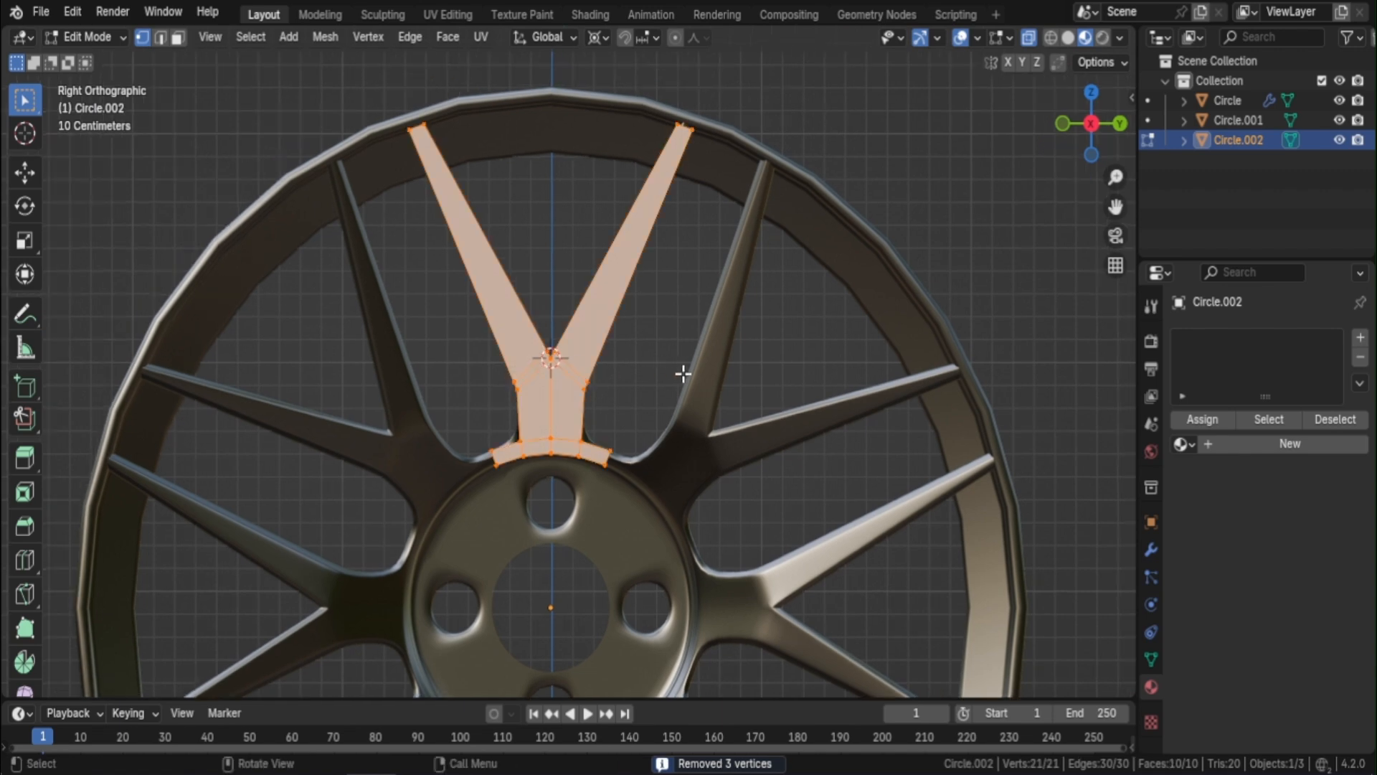
pyautogui.press('Tab')
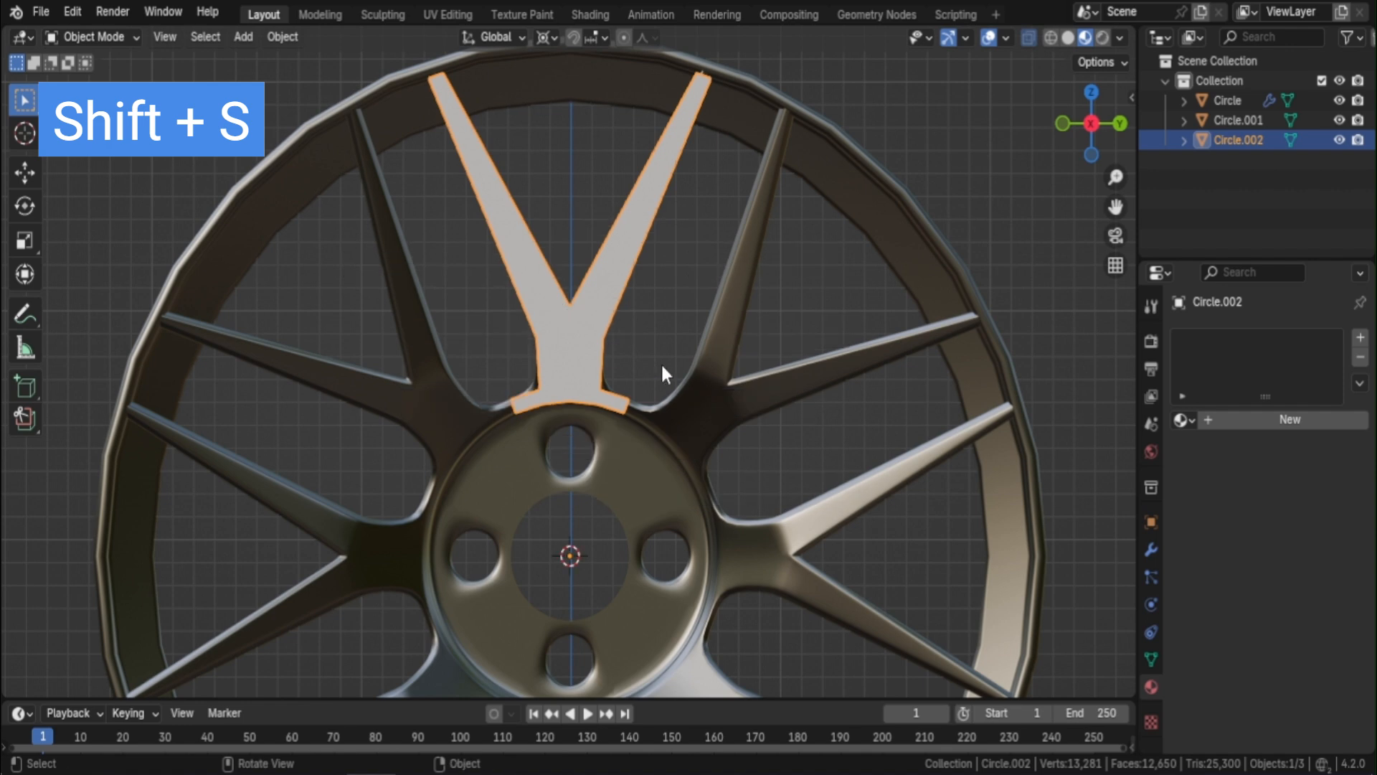
# Step: Spin the Y-spoke around the hub centre, adjusting the step count to fill the full circle
pyautogui.press('Tab')
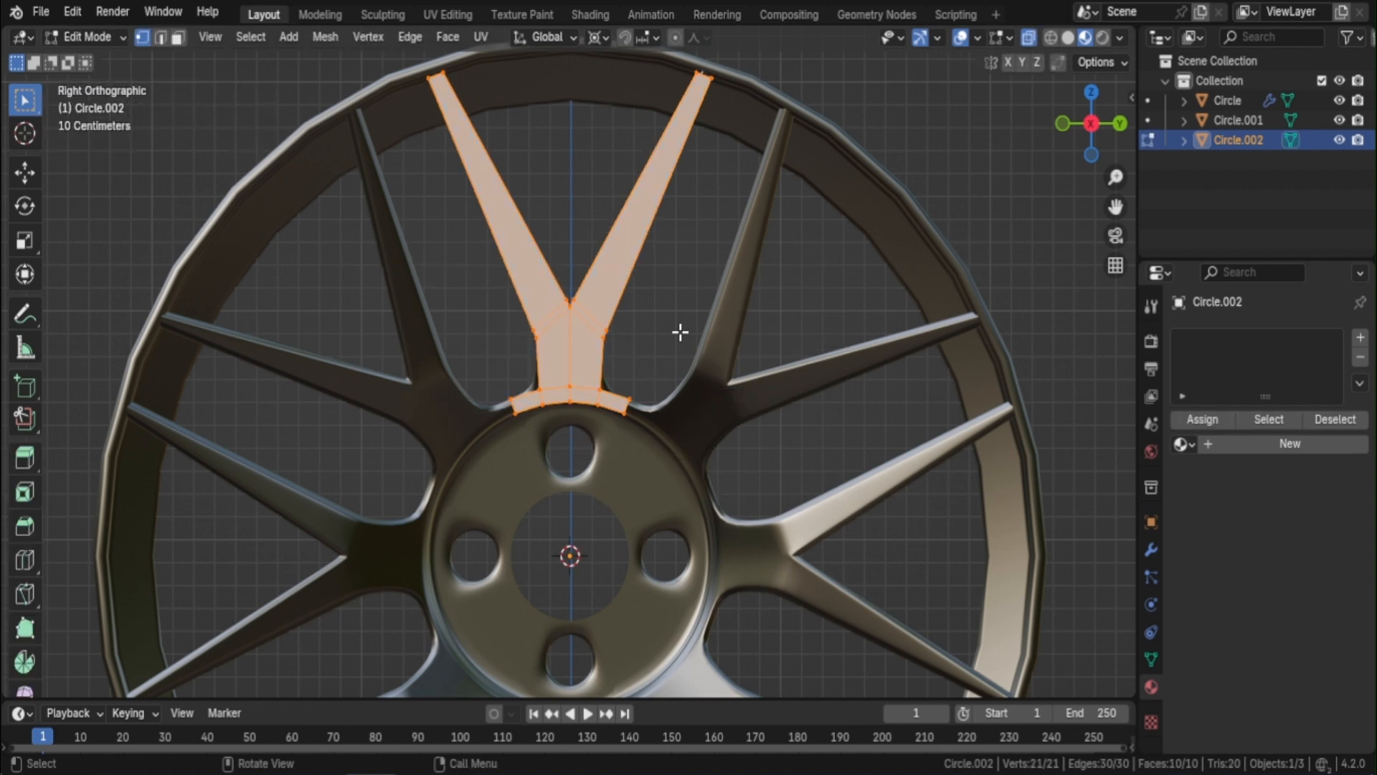
pyautogui.moveTo(679, 327)
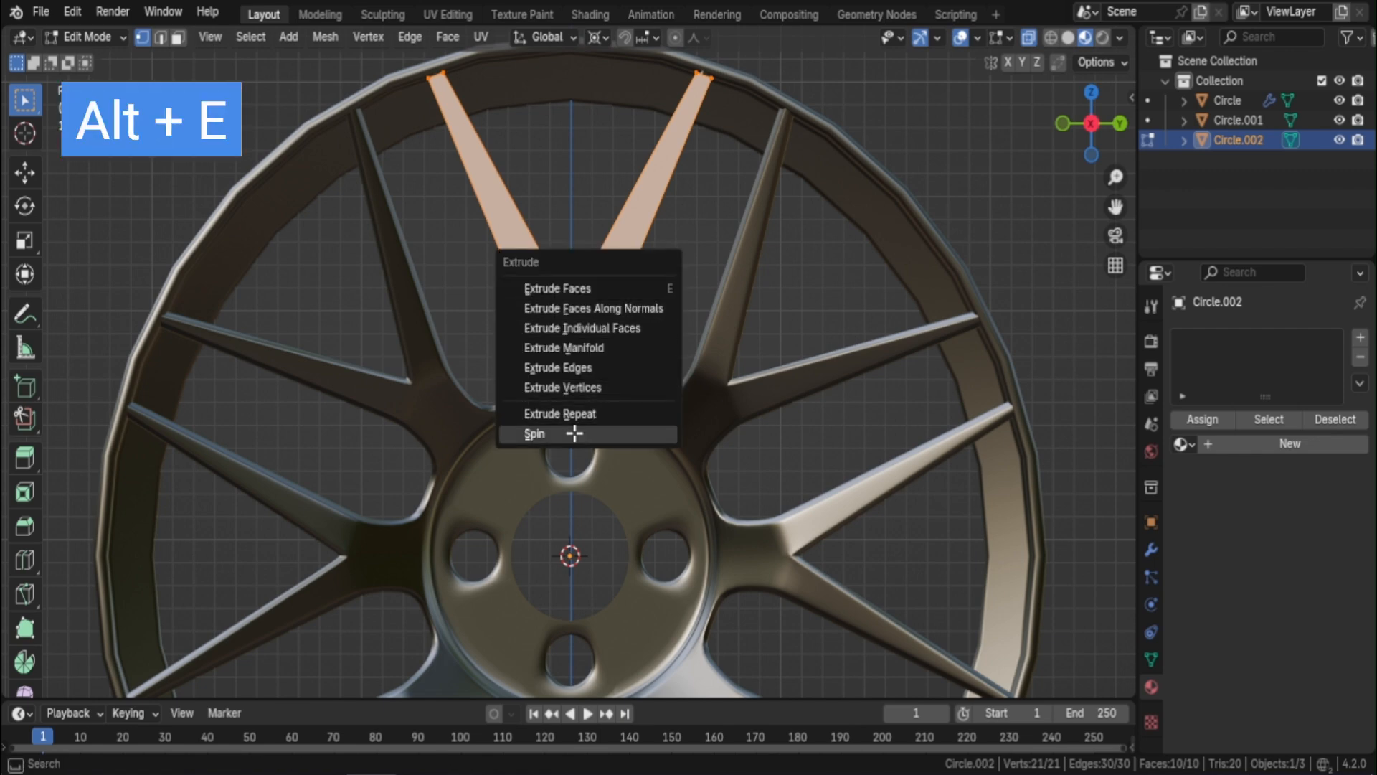
pyautogui.click(534, 434)
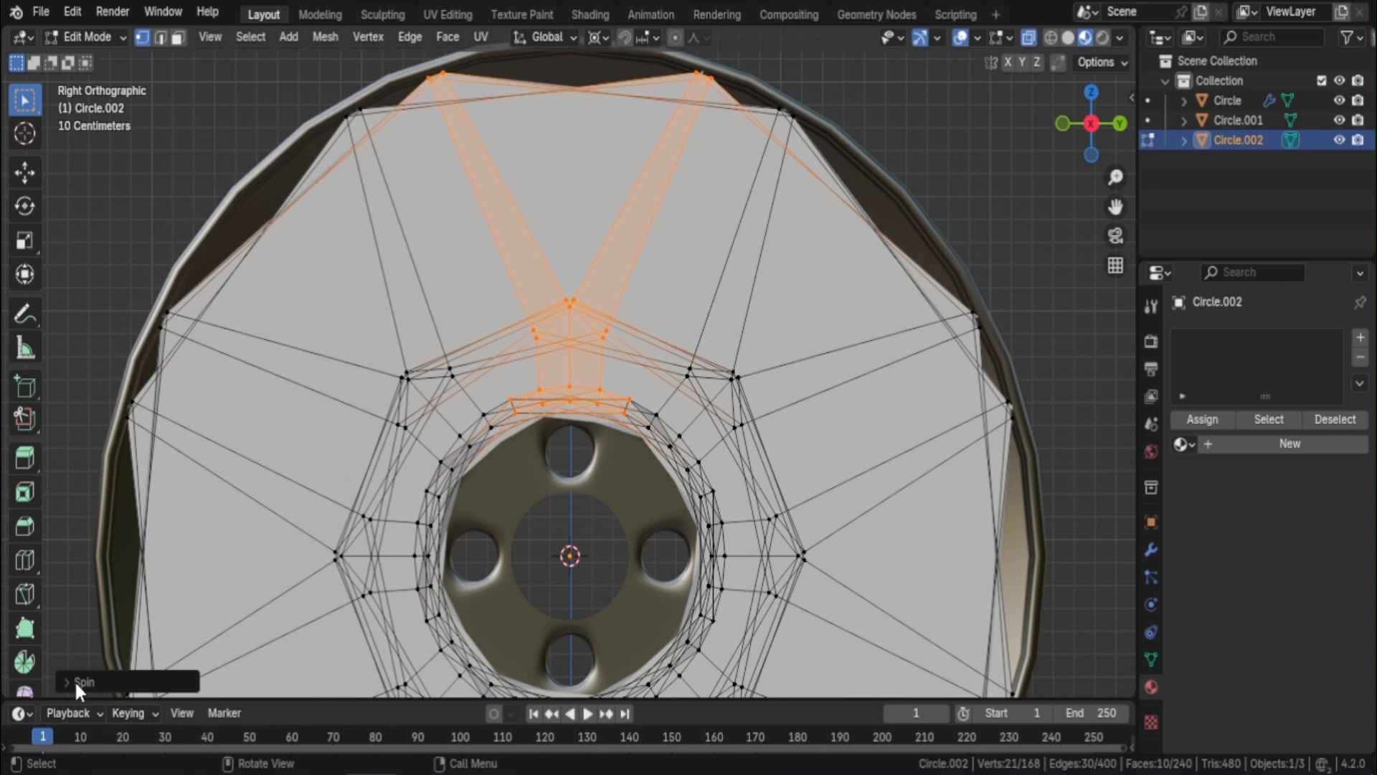
pyautogui.click(75, 683)
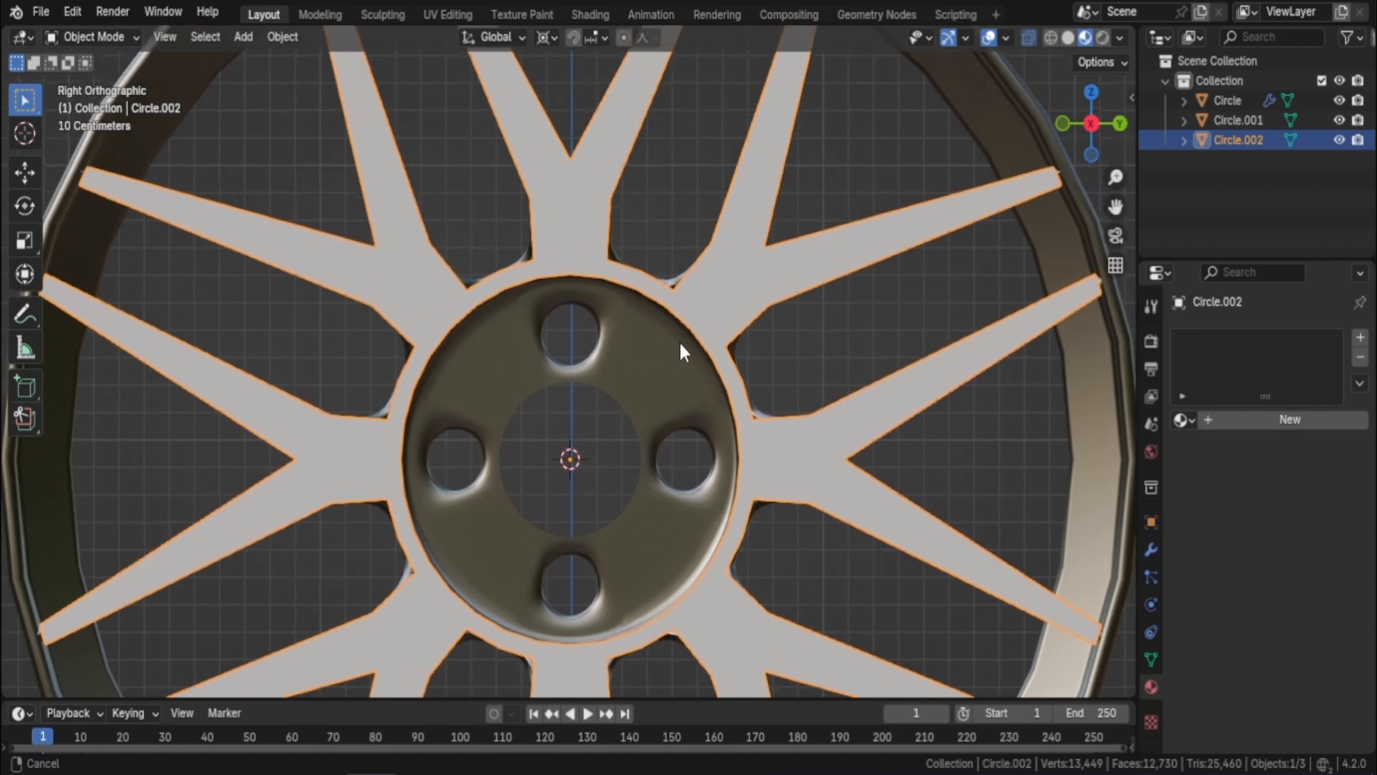
# Step: Merge duplicate vertices at the spoke seams so the ring becomes one continuous mesh
pyautogui.press('Tab')
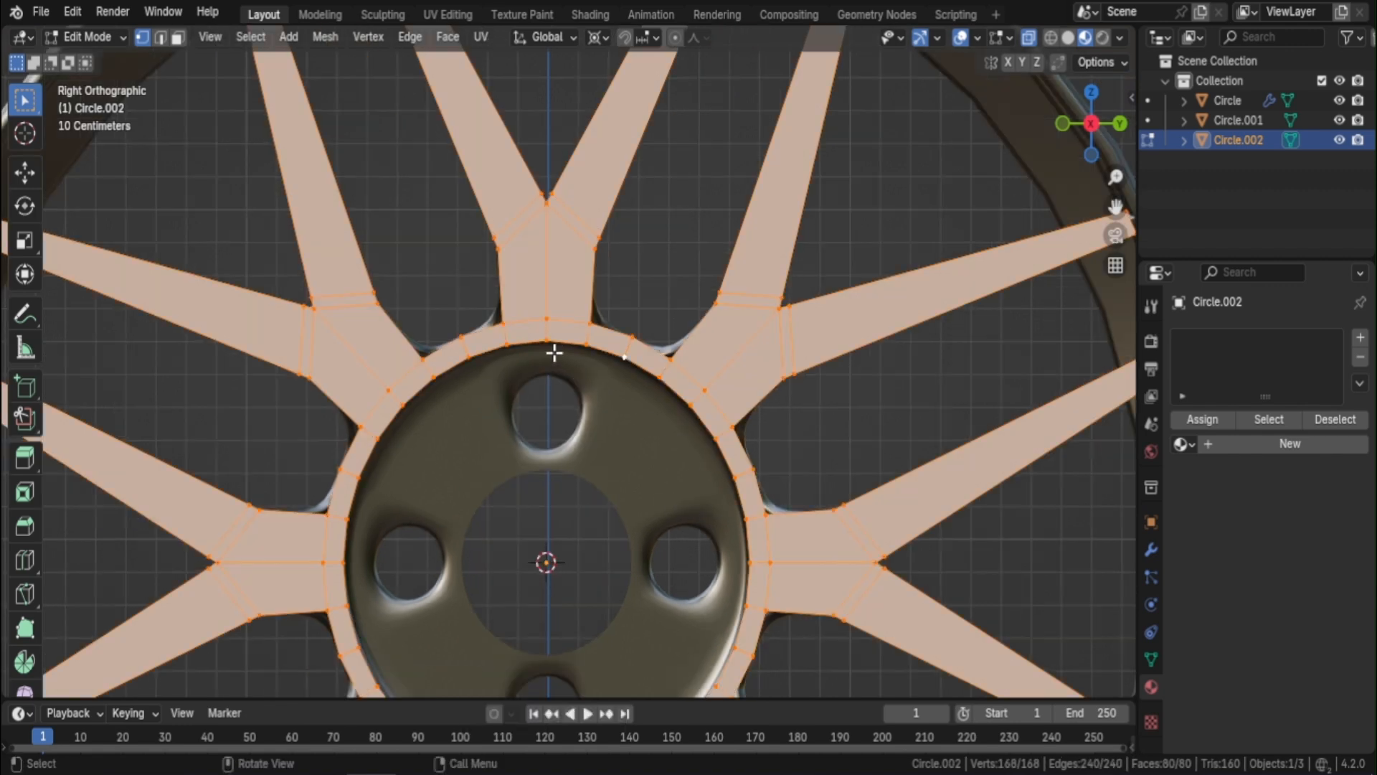
pyautogui.press('M')
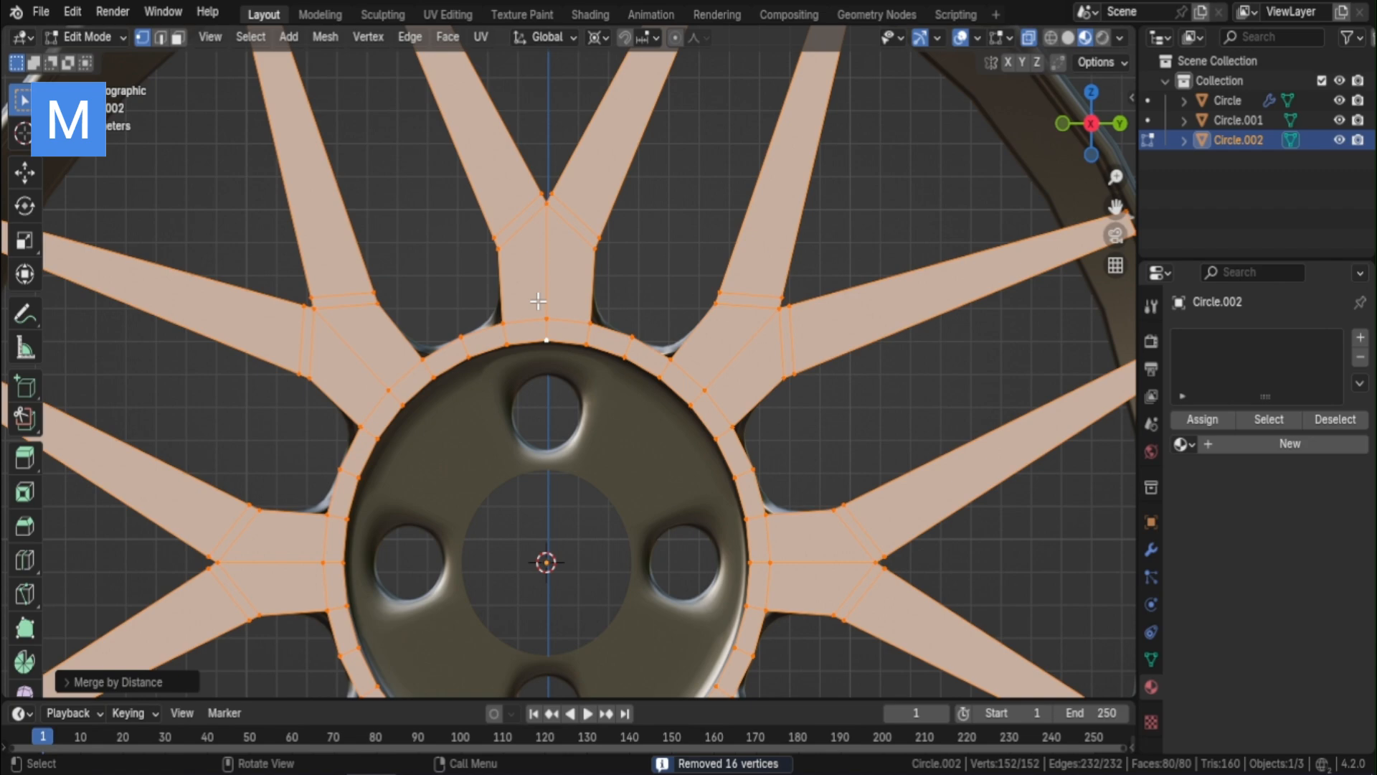
pyautogui.press('Tab')
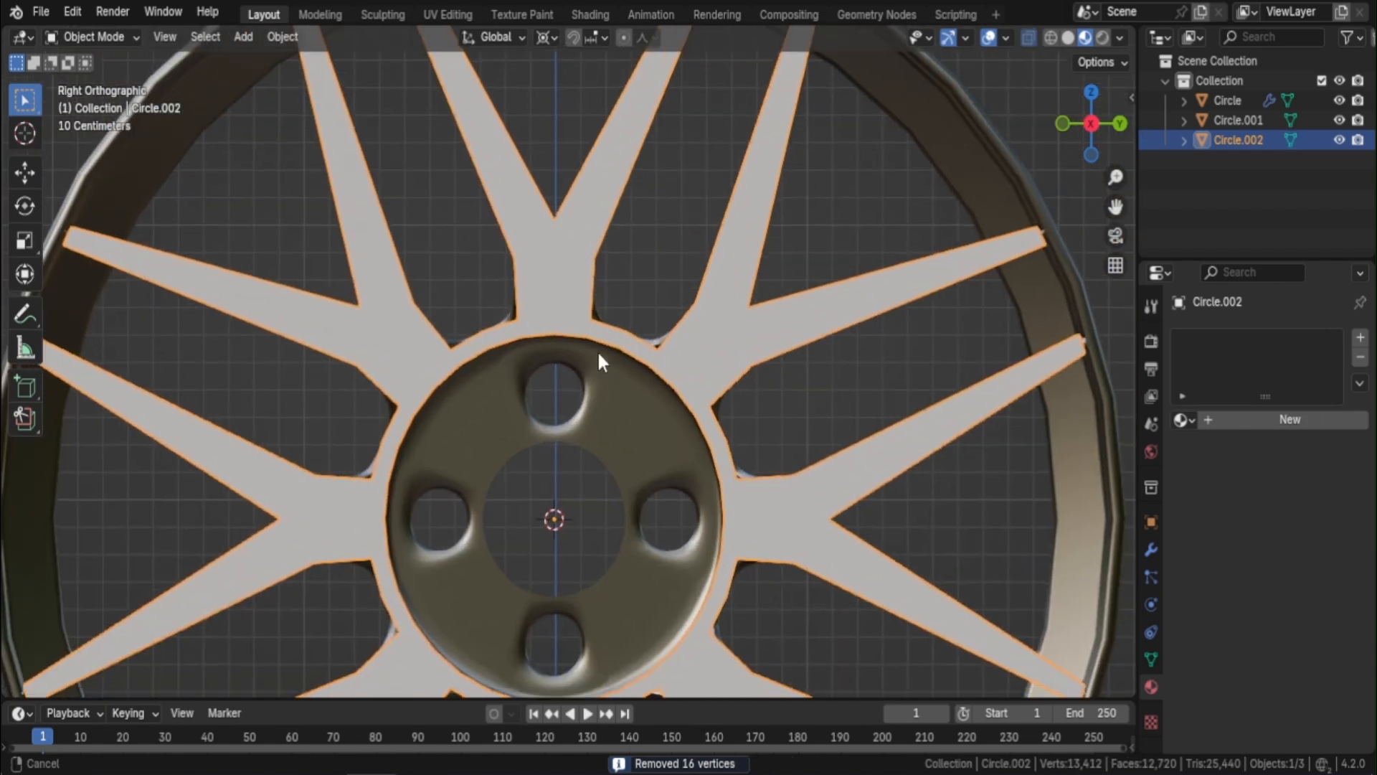
pyautogui.press('Tab')
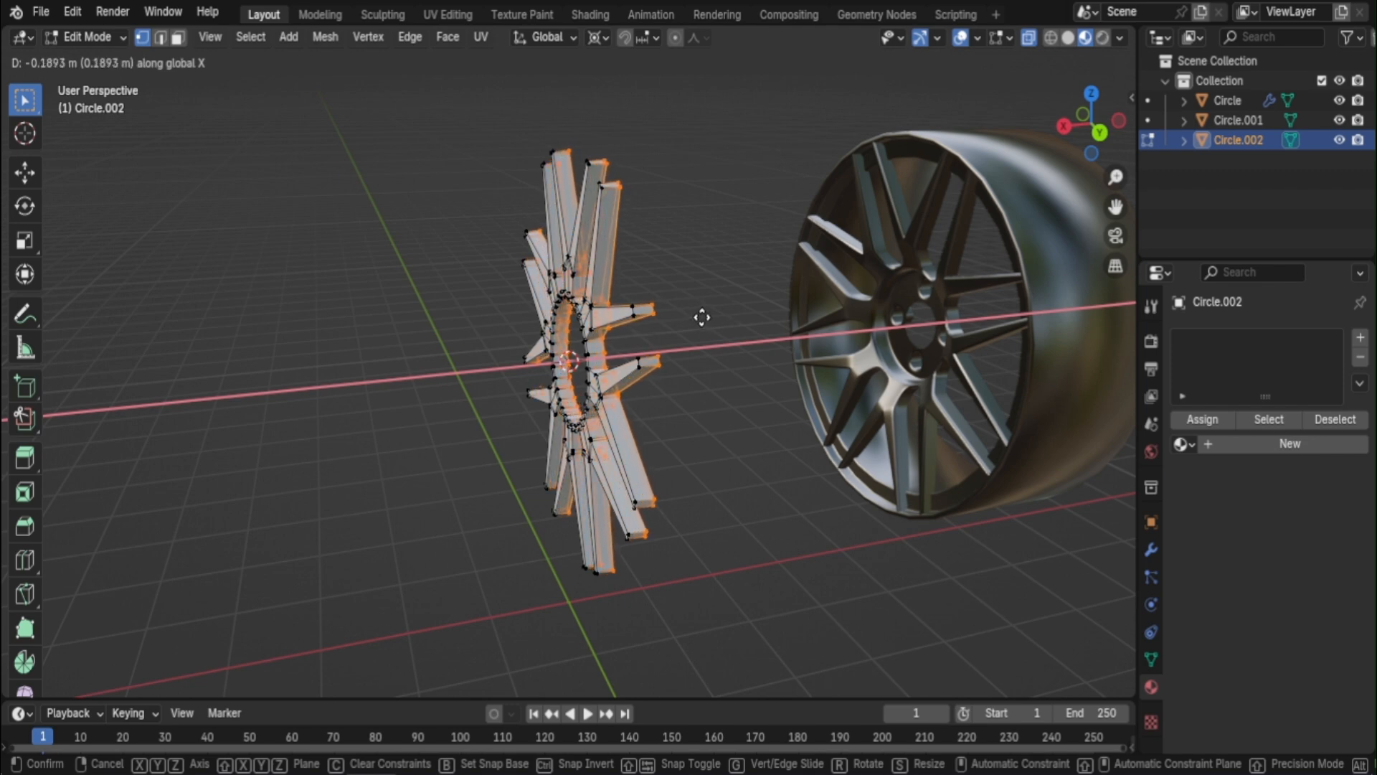
# Step: Shift the spoke geometry along X for thickness and subdivide it into smooth rounded spokes
pyautogui.press('X')
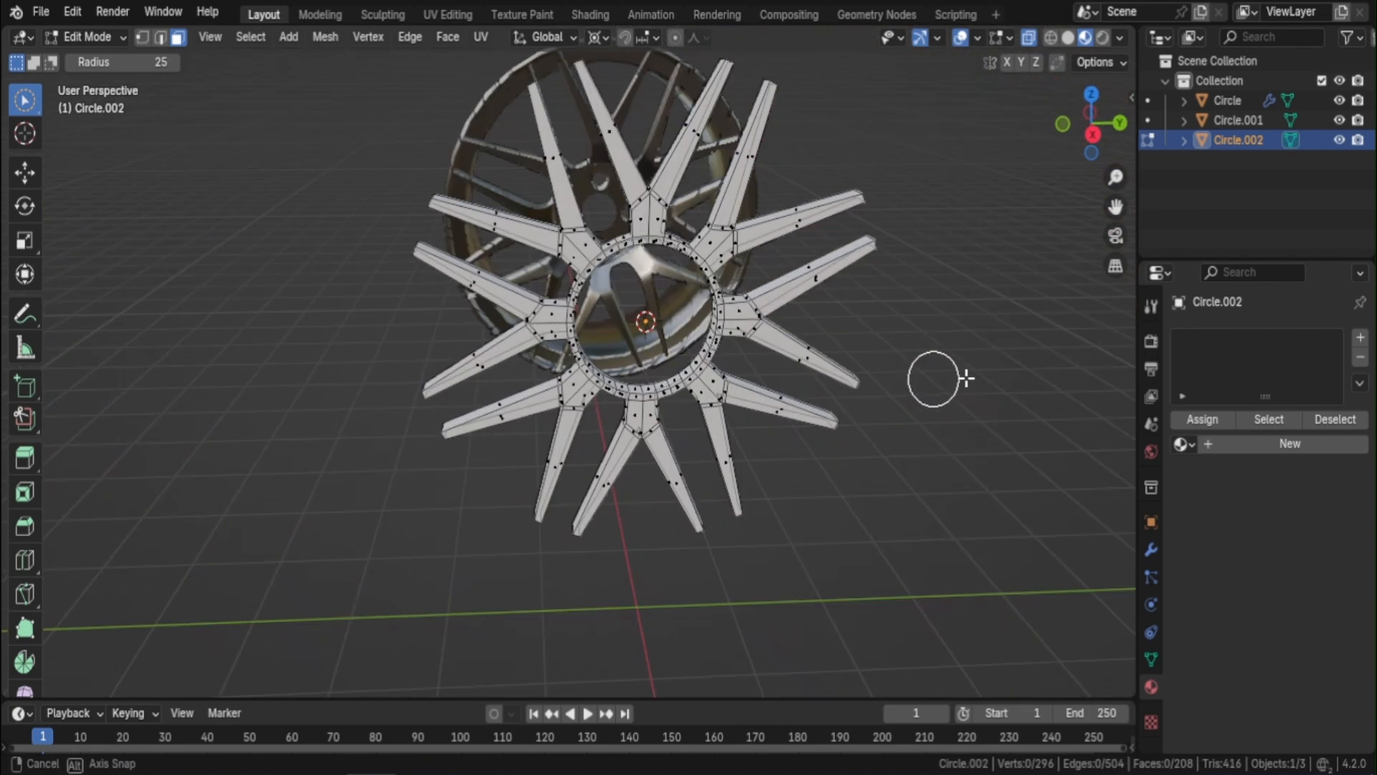
pyautogui.press('Tab')
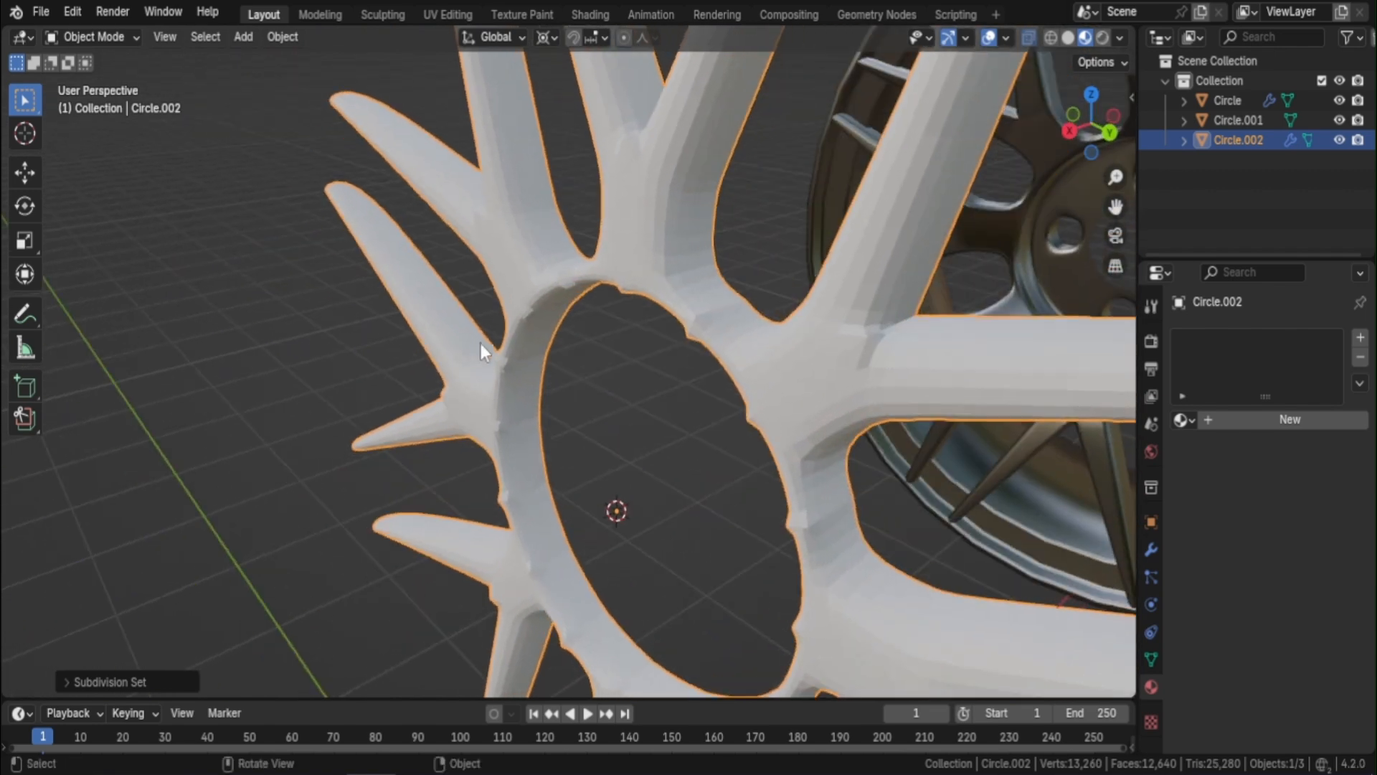
# Step: Recalculate the spoke normals and reshape the inner hub ring with proportional falloff
pyautogui.press('Tab')
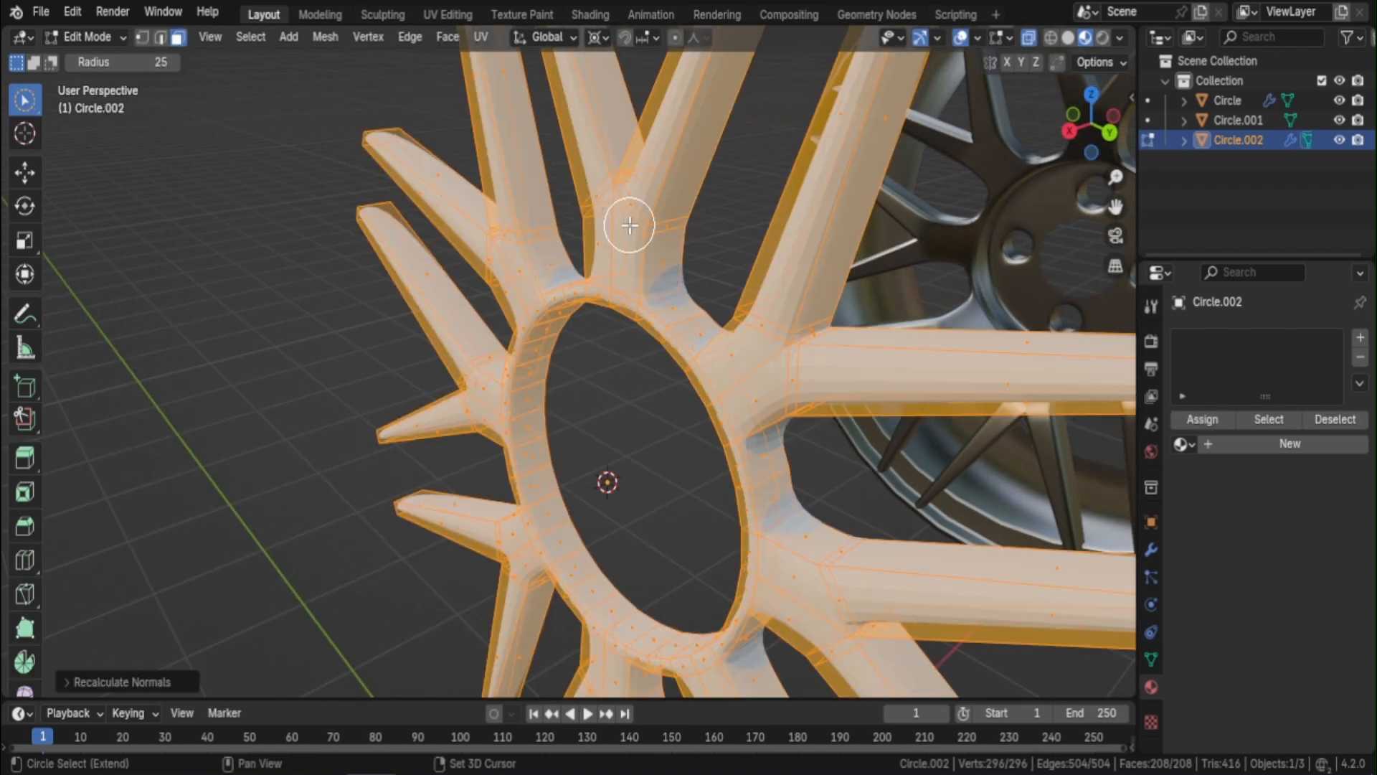
pyautogui.press('Tab')
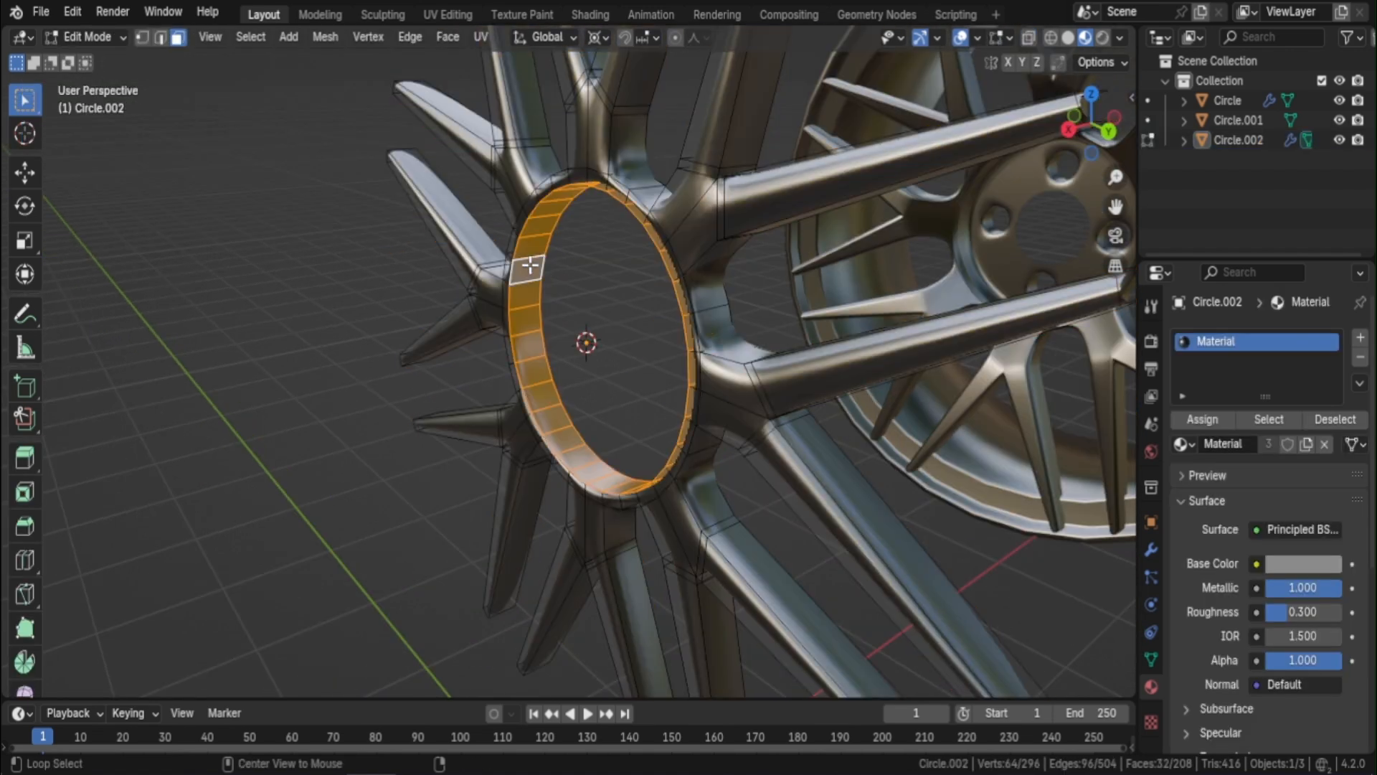
pyautogui.click(708, 38)
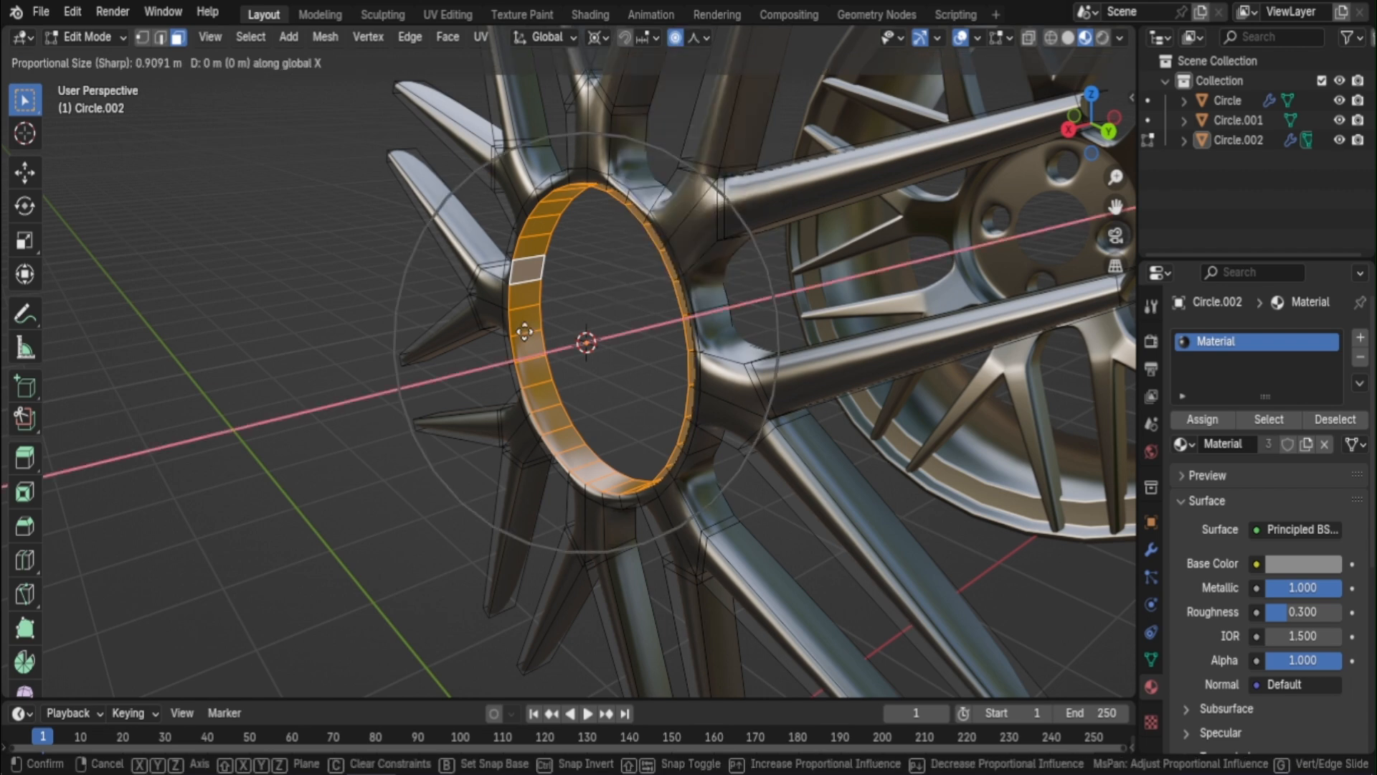
pyautogui.moveTo(526, 331); pyautogui.dragTo(996, 307)
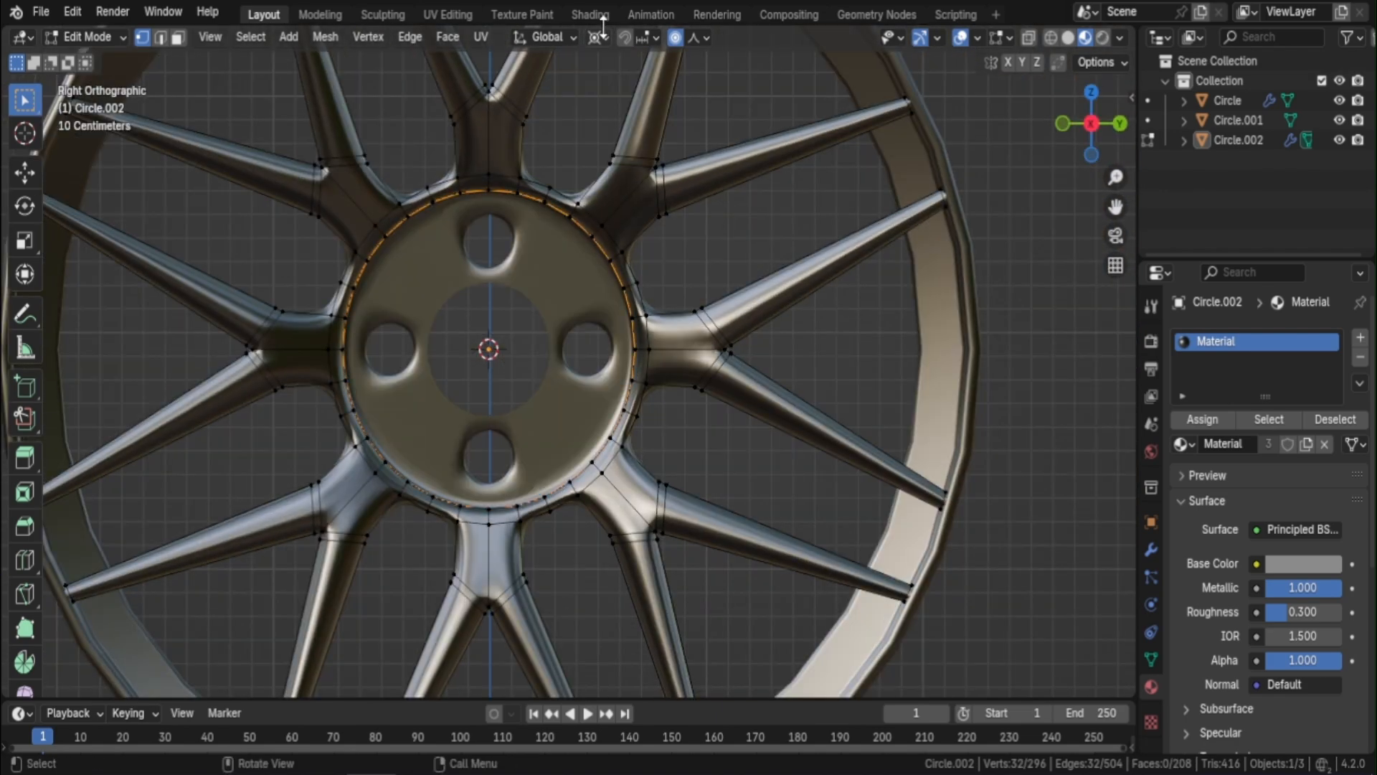
# Step: Extrude the hub's edge loop inward into a flat ring of faces around a centre hole
pyautogui.click(593, 37)
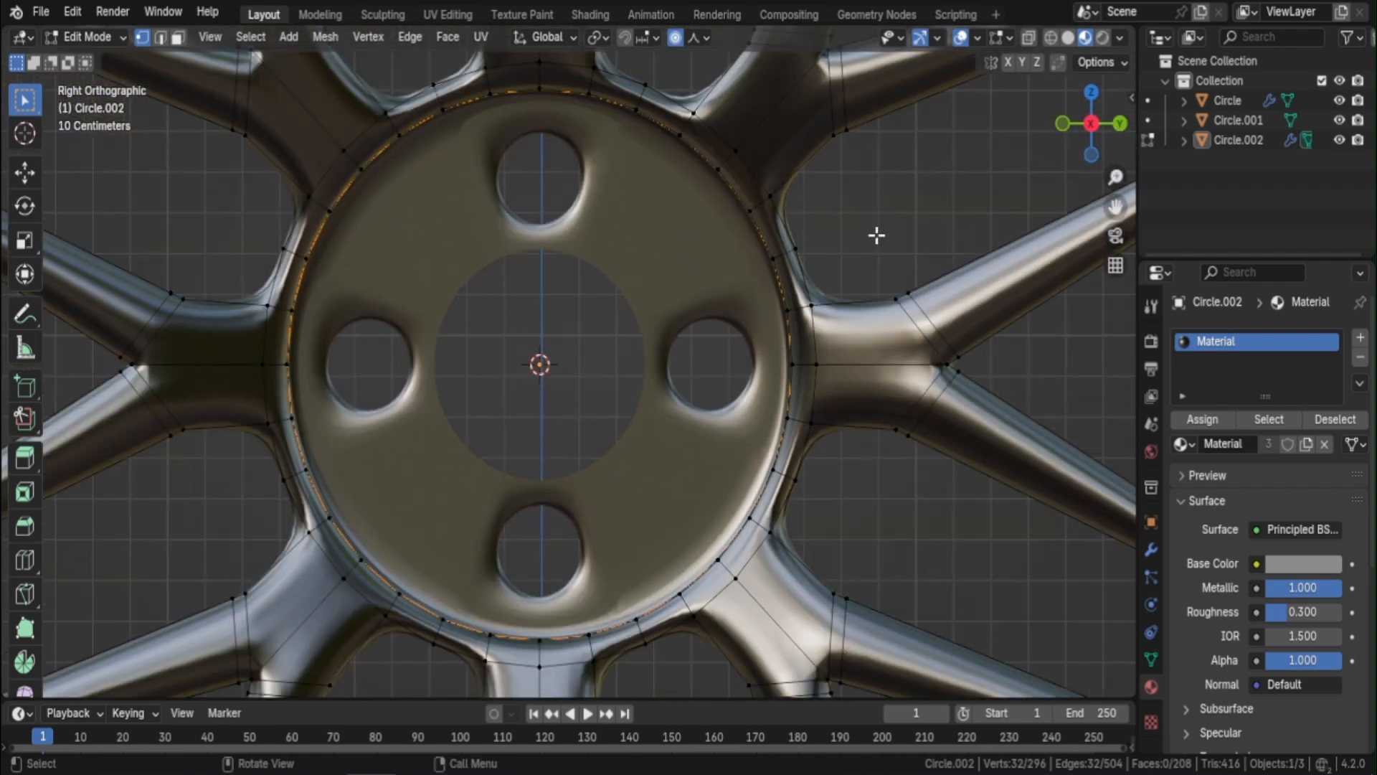
pyautogui.press('s')
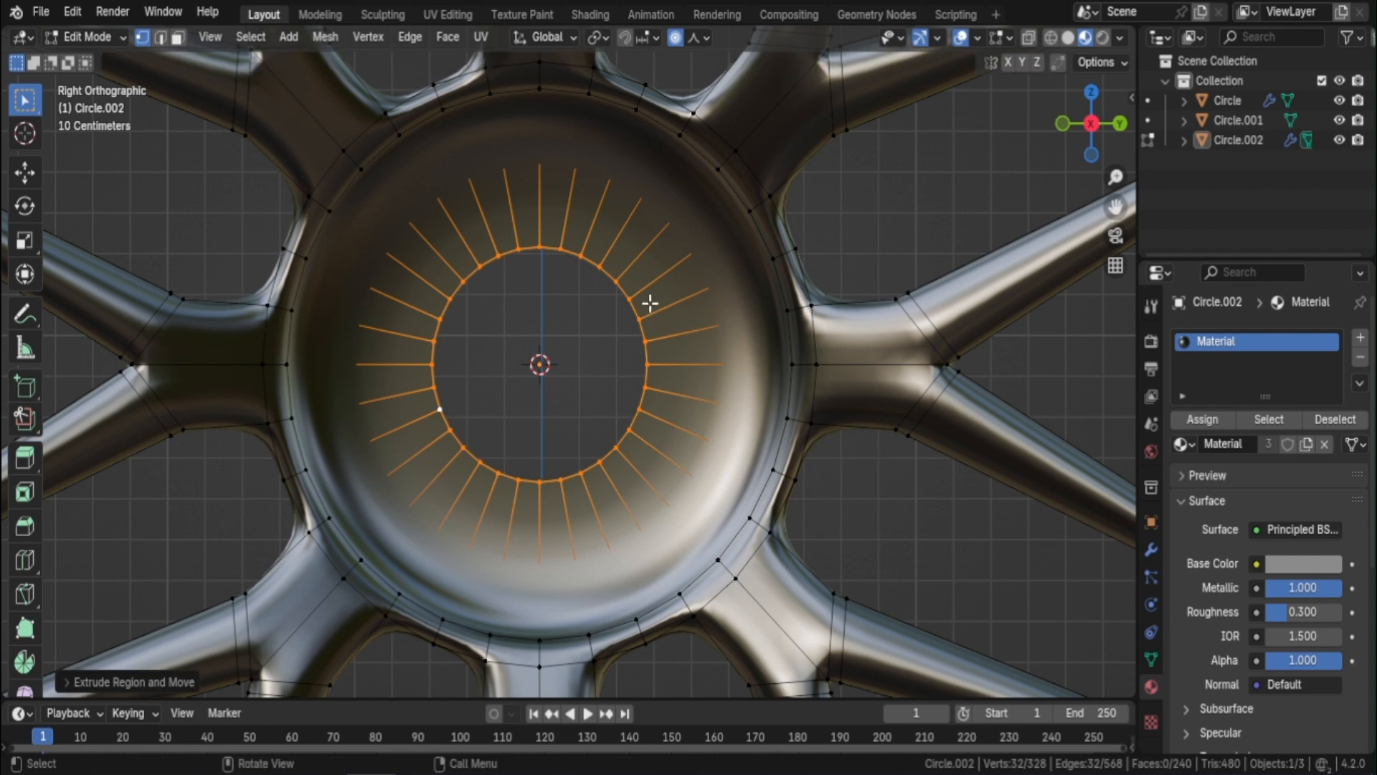
pyautogui.moveTo(649, 287)
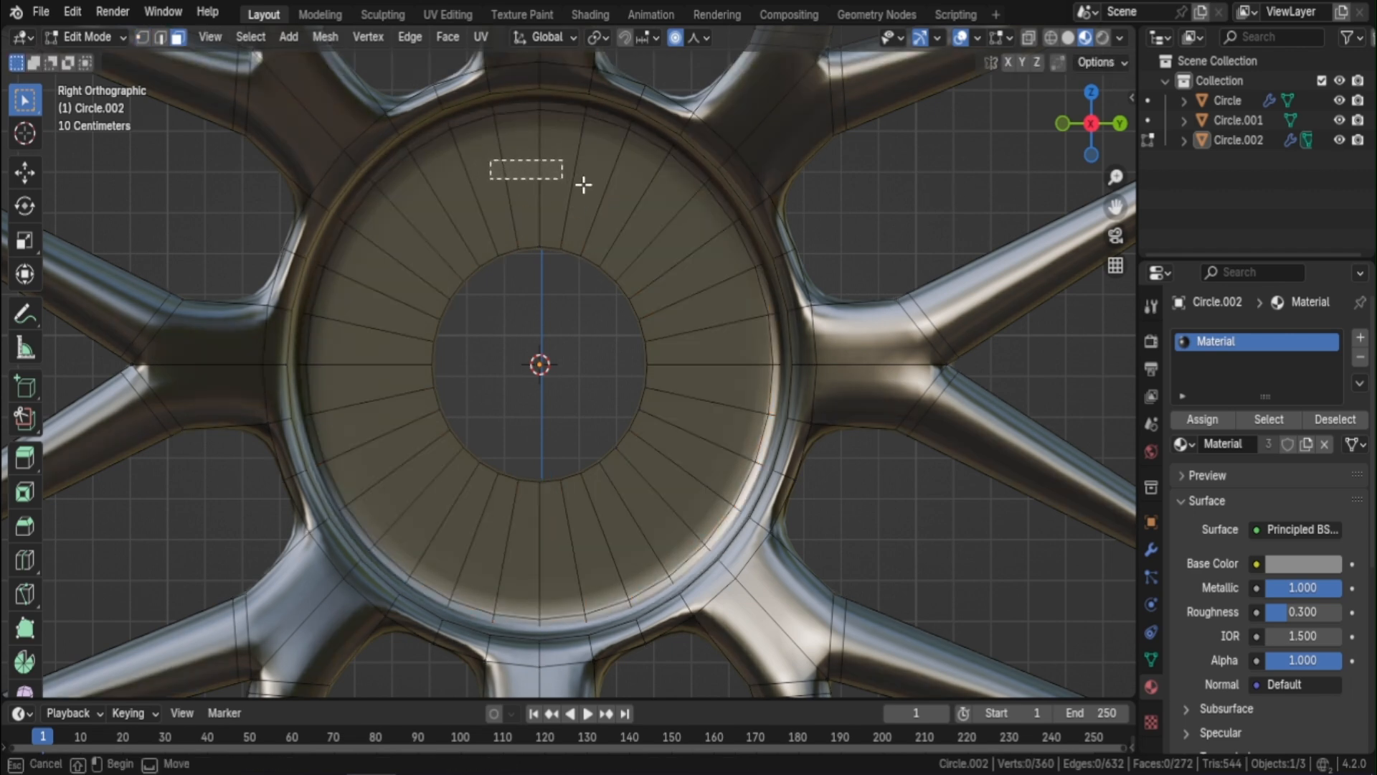
# Step: Cut four round bolt holes through the hub disc and zoom out to see both rims
pyautogui.moveTo(488, 157); pyautogui.dragTo(567, 183)
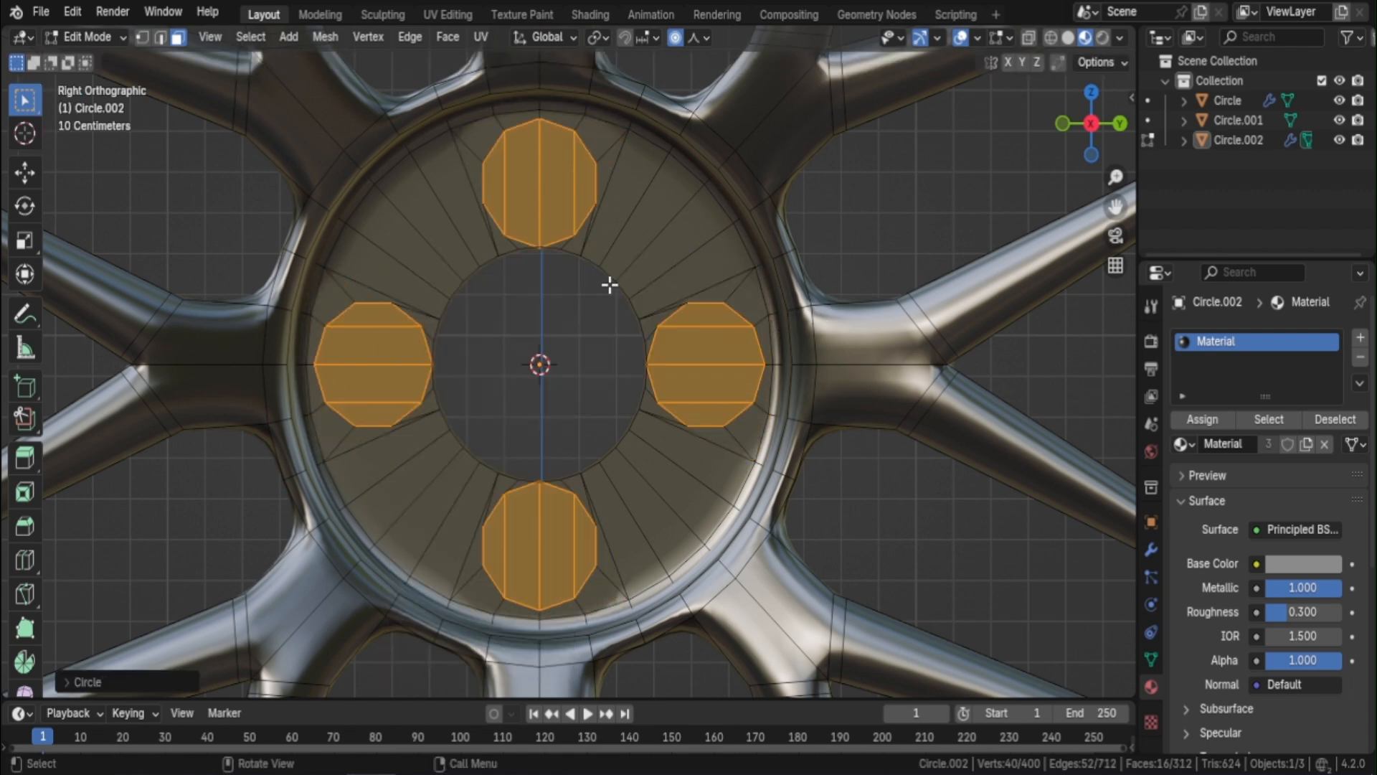
pyautogui.click(596, 37)
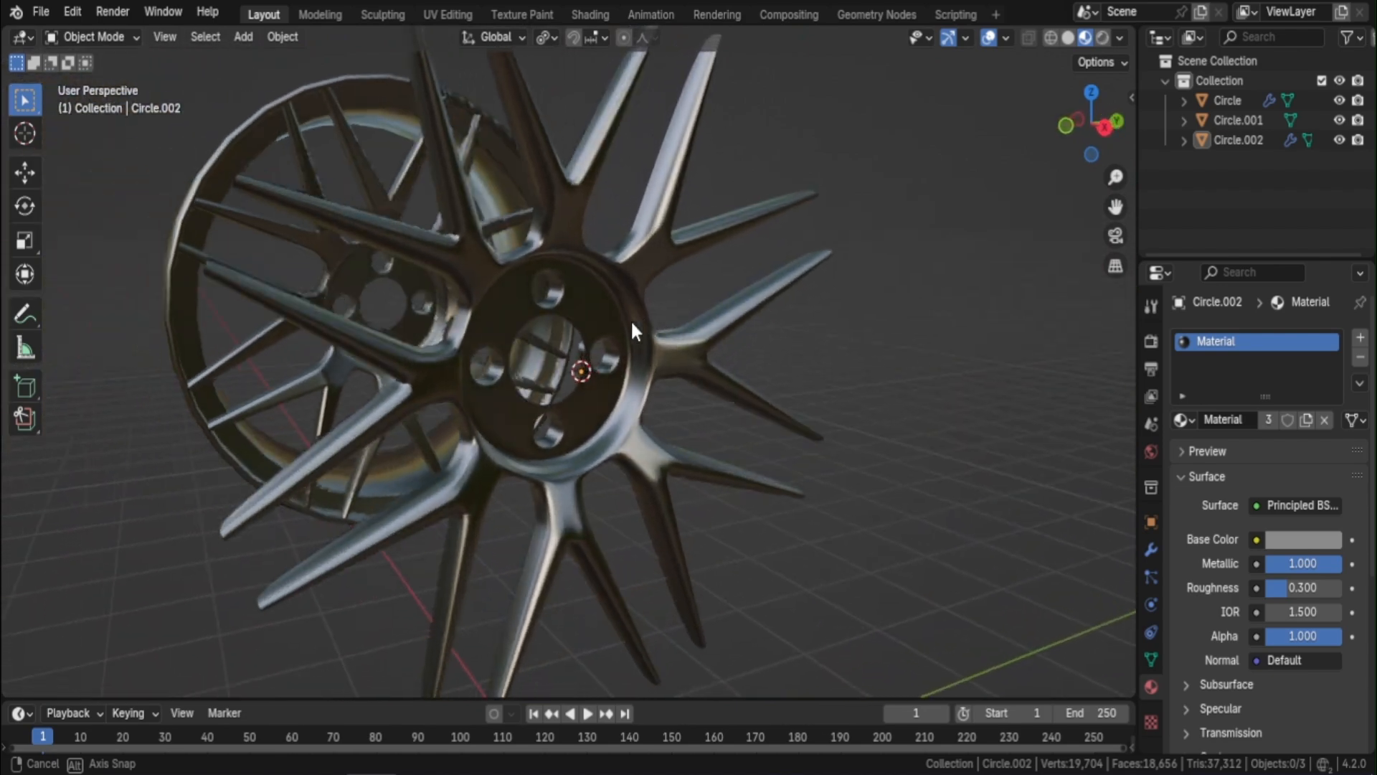
pyautogui.moveTo(633, 330); pyautogui.dragTo(878, 406)
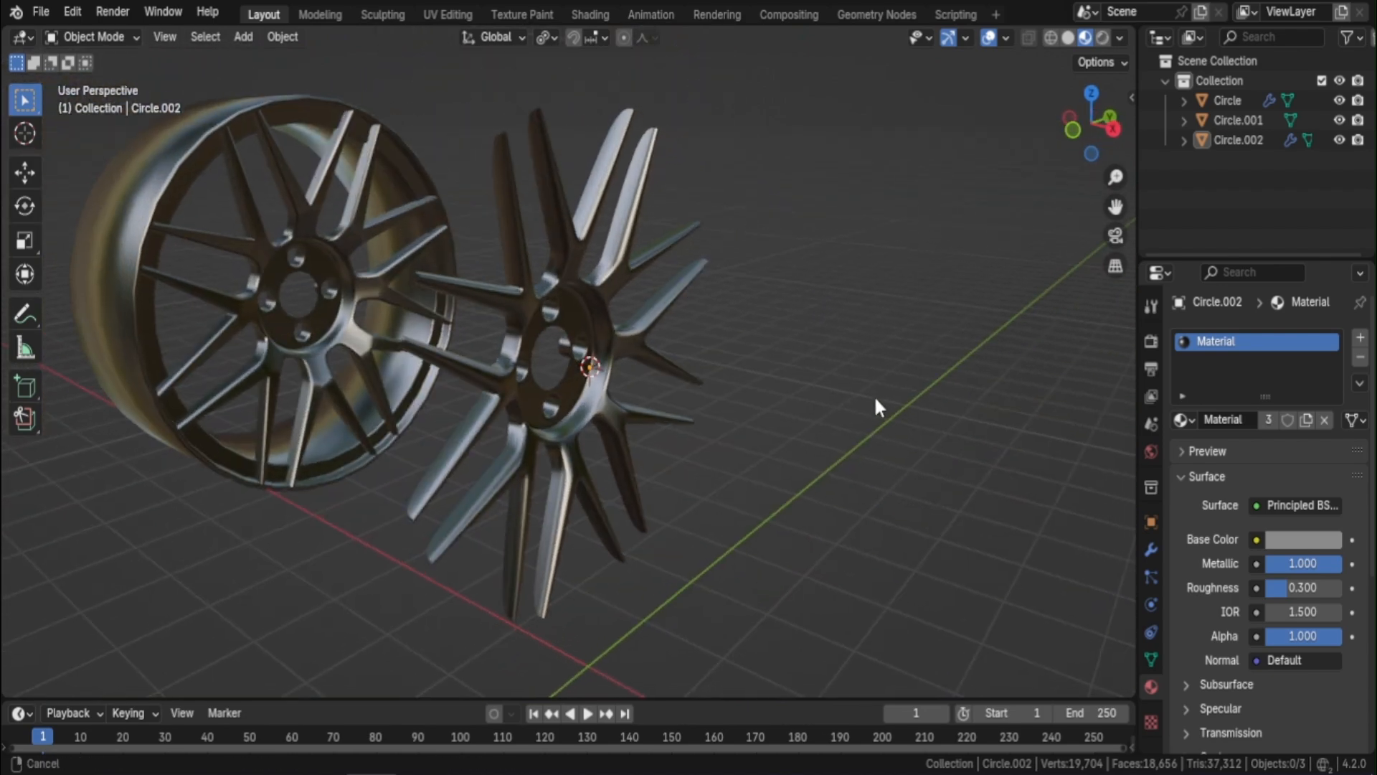
# Step: Add a new mesh circle and scale it up to the rim's outer size
pyautogui.click(242, 37)
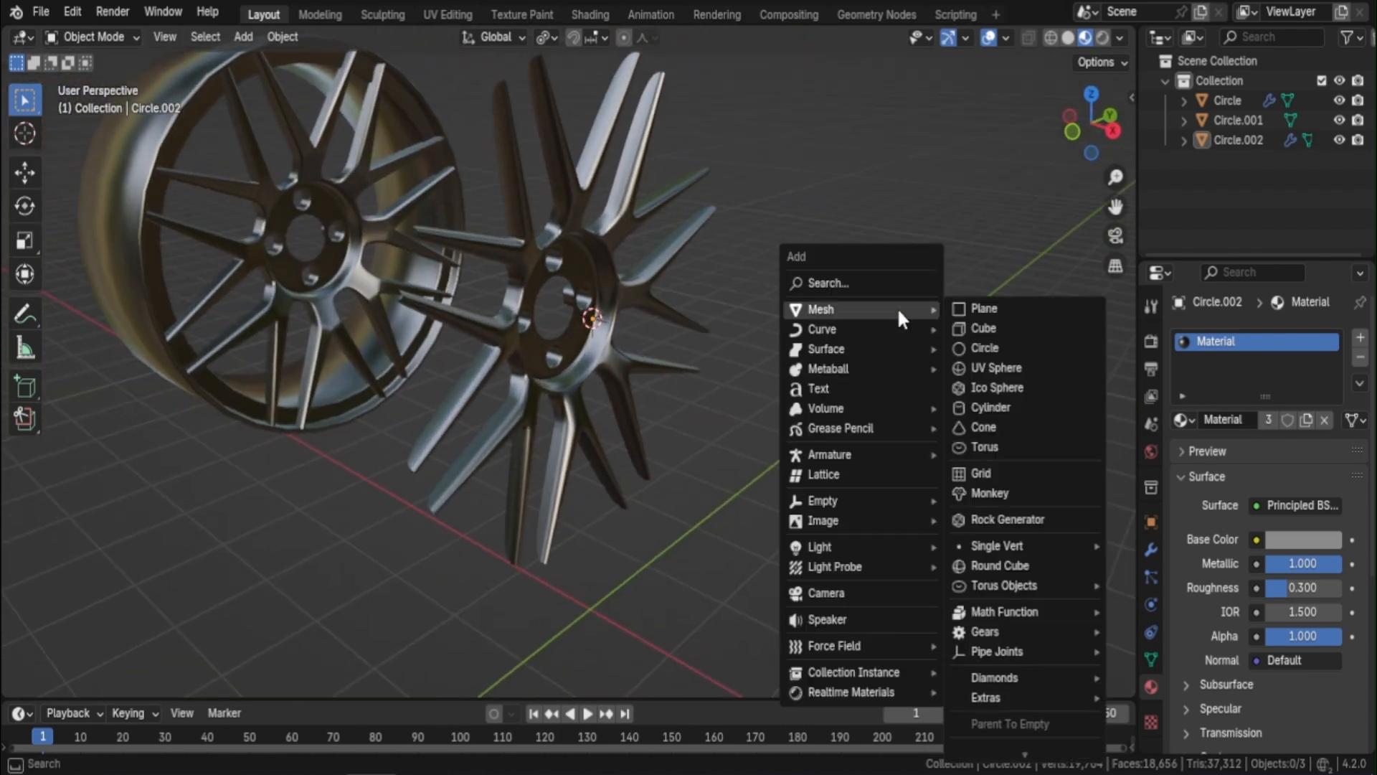
pyautogui.click(985, 348)
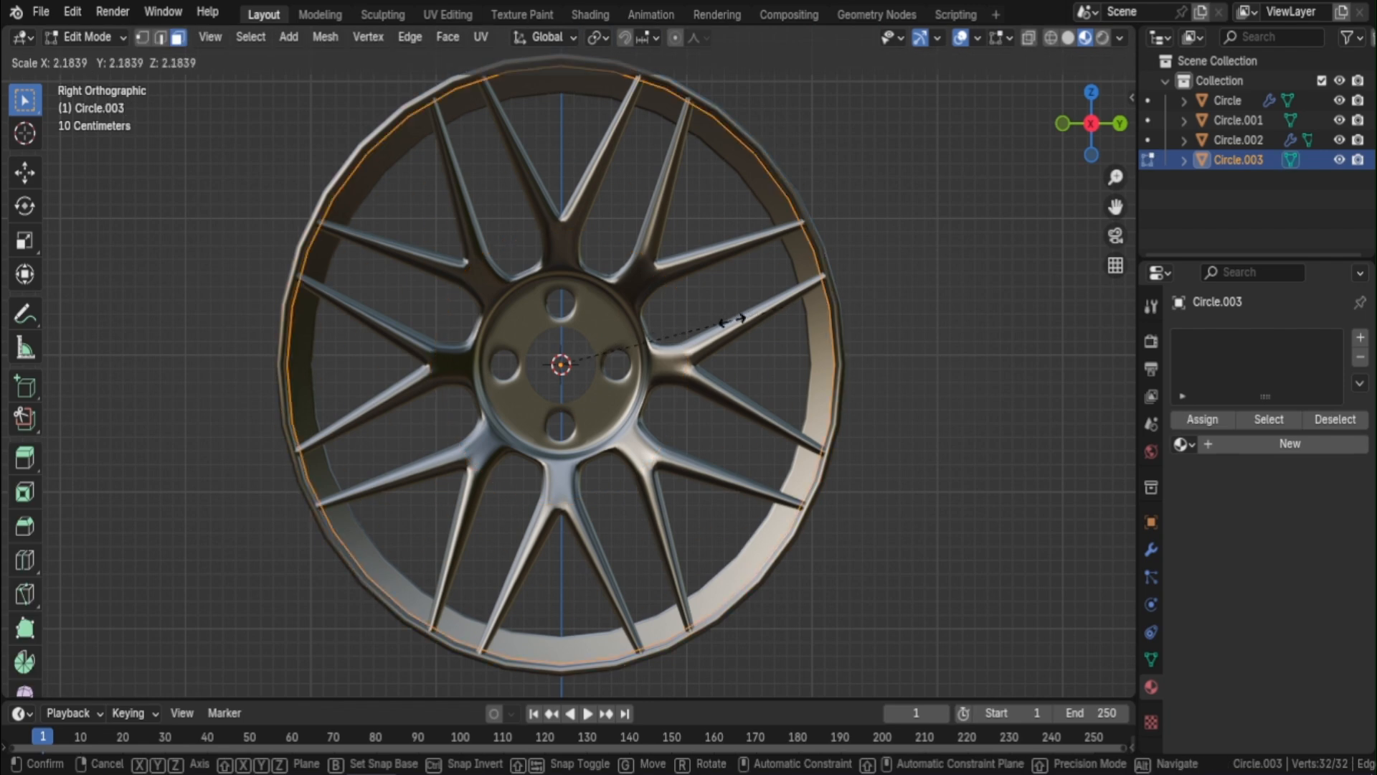
pyautogui.click(935, 271)
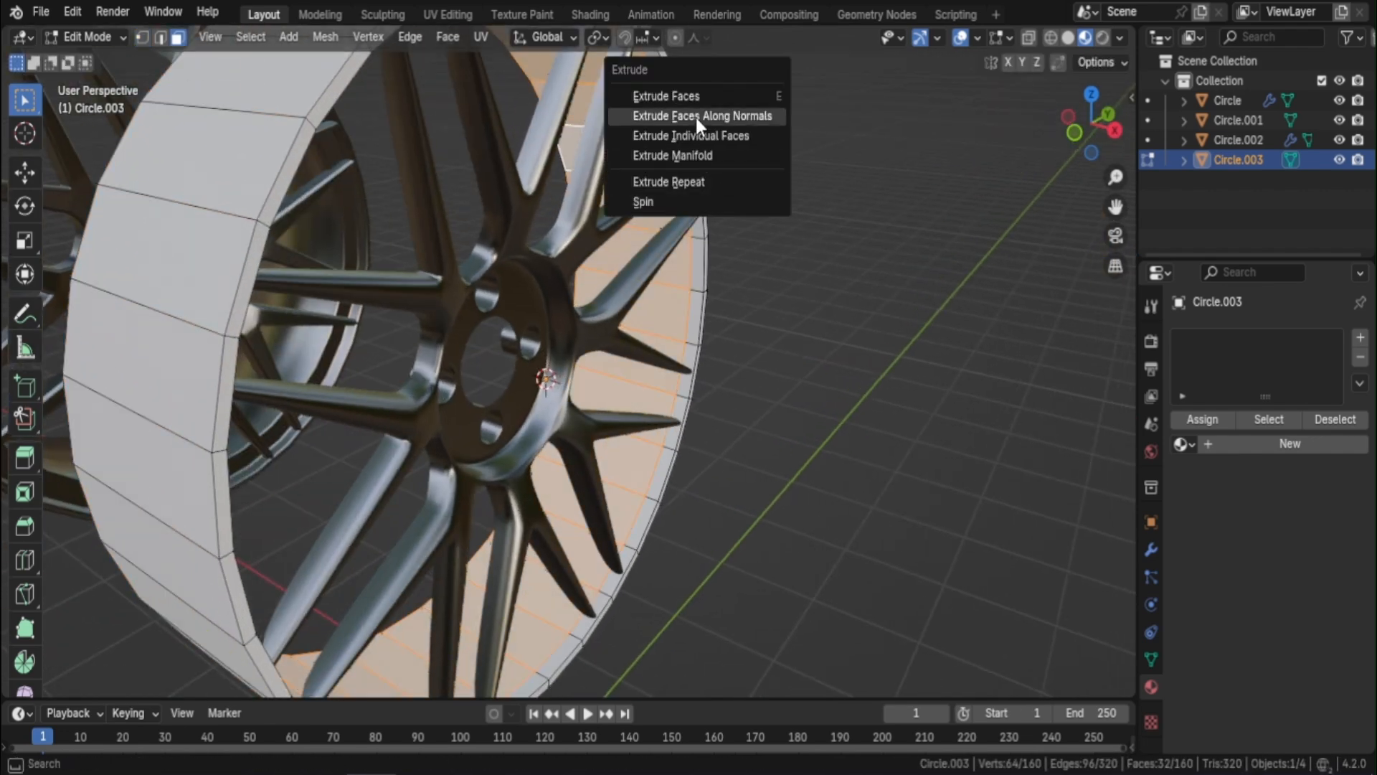
# Step: Extrude the circle into a thick outer barrel along its normals and bevel its edge loop
pyautogui.click(700, 115)
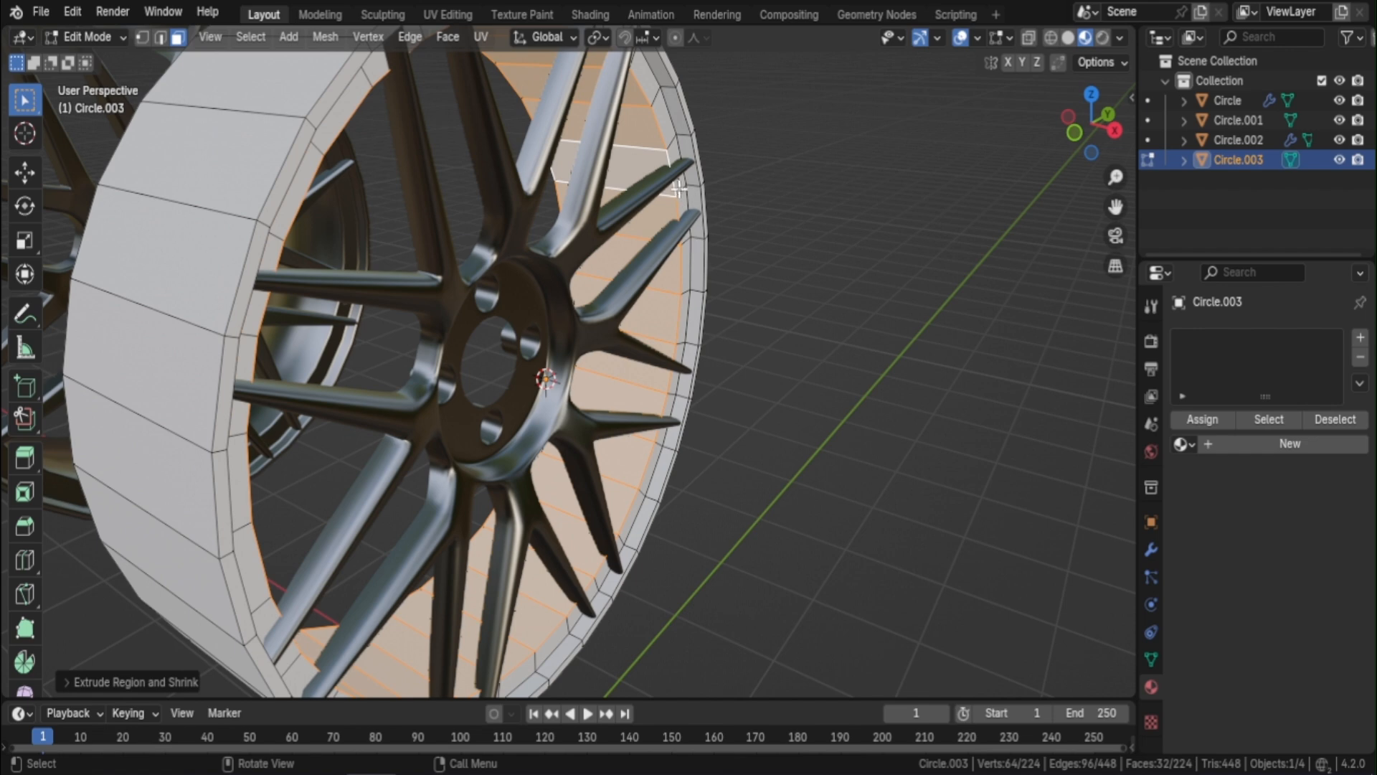
pyautogui.press('Ctrl+B')
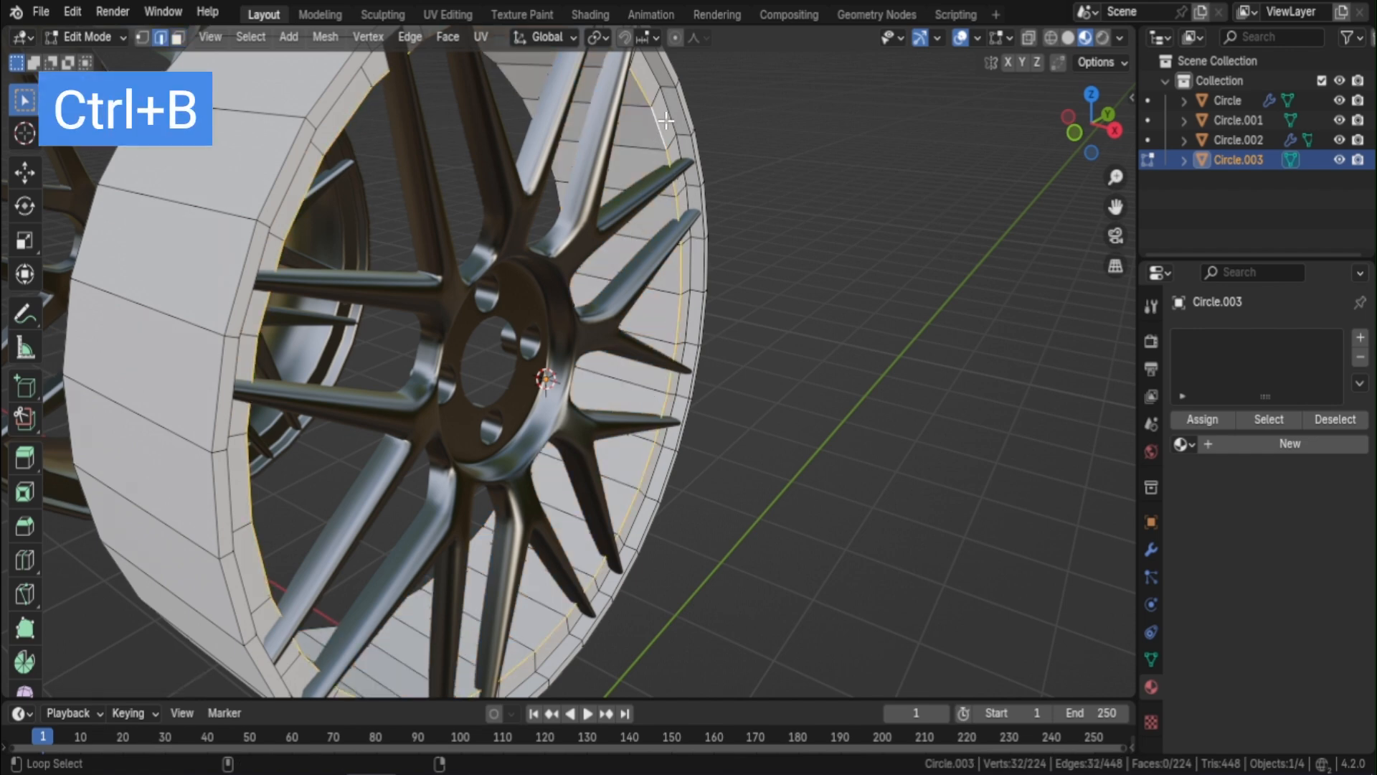
pyautogui.press('Ctrl+B')
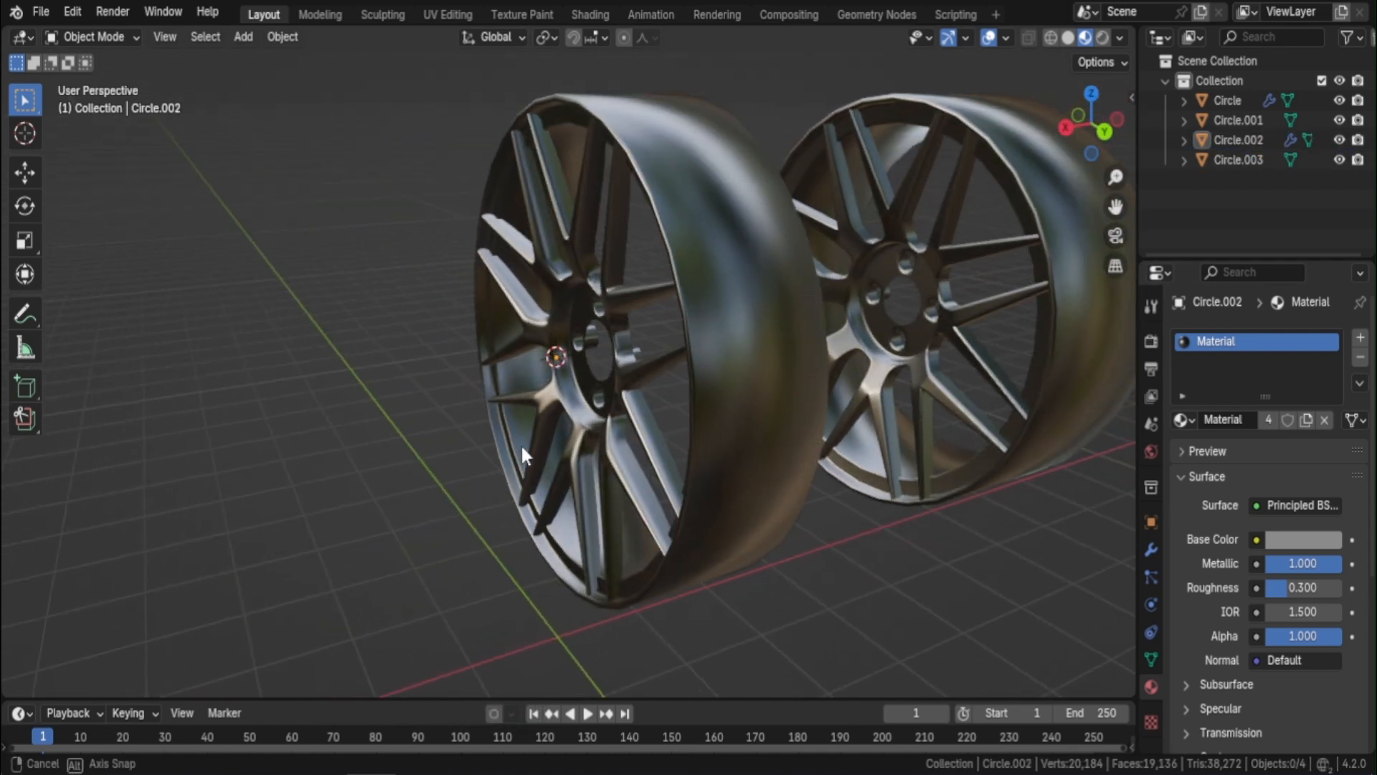
# Step: Orbit the viewport to inspect the finished rim beside the reference rim
pyautogui.moveTo(527, 452); pyautogui.dragTo(562, 500)
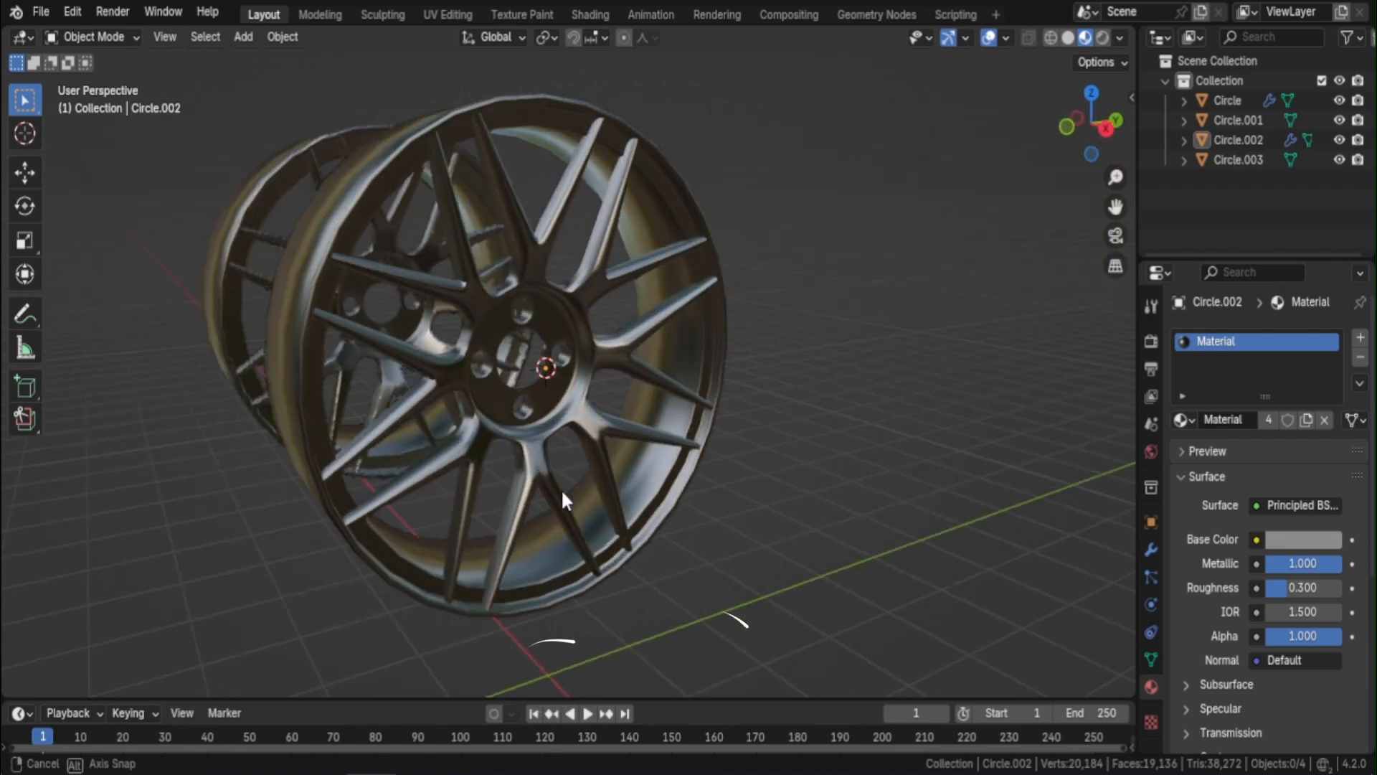
pyautogui.moveTo(562, 501); pyautogui.dragTo(413, 488)
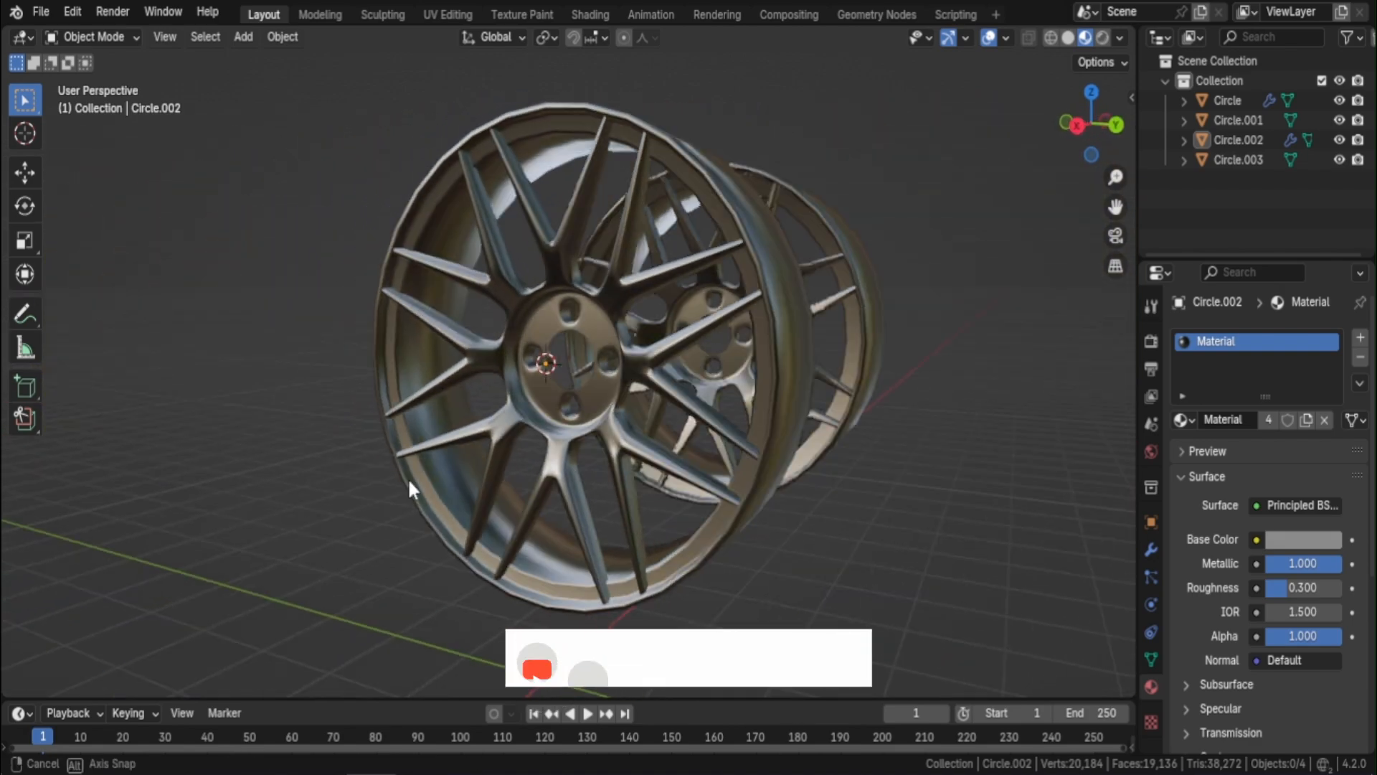